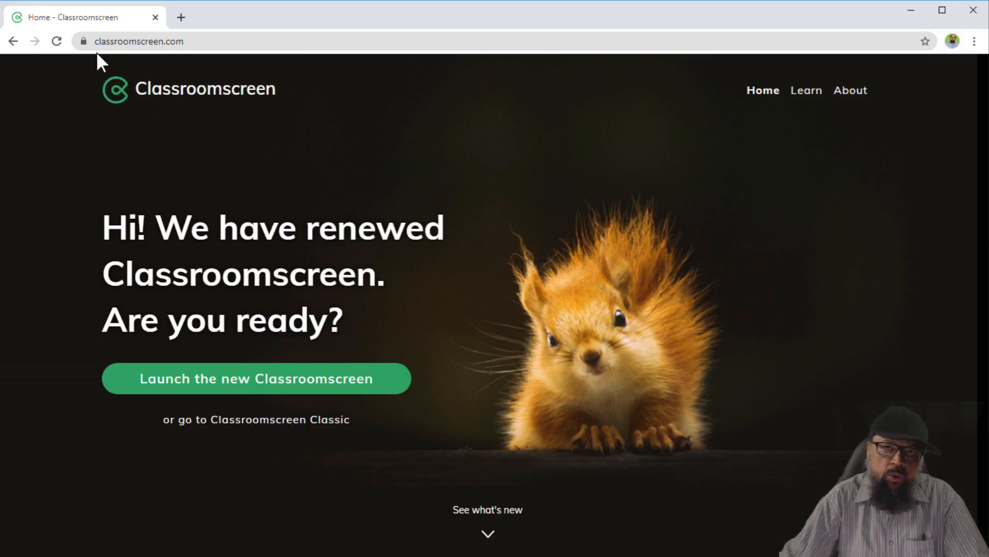
- Scroll down the homepage to the Basic, Basic with account, and Premium plans
{"action": "scroll", "scroll_direction": "down", "scroll_amount": 3}
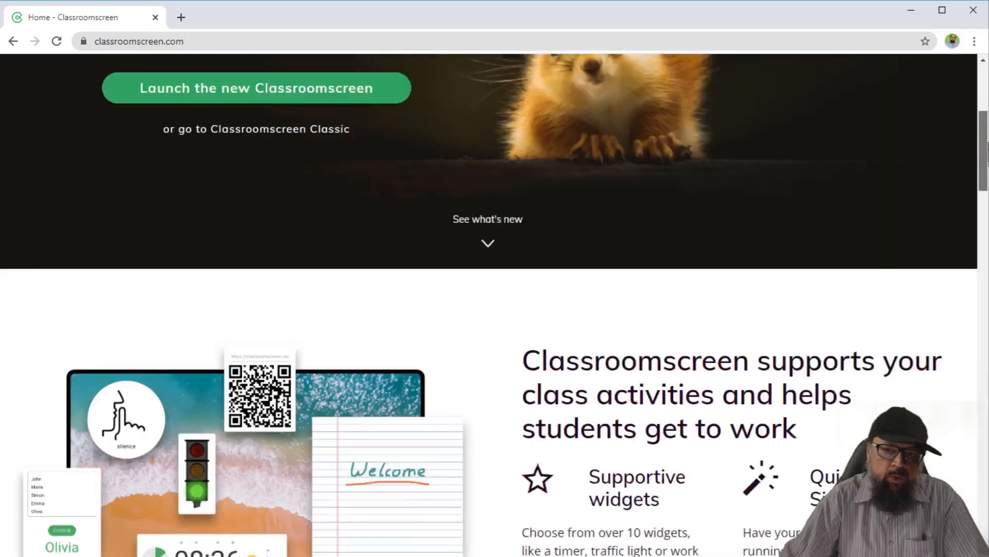
{"action": "scroll", "scroll_direction": "down", "scroll_amount": 3}
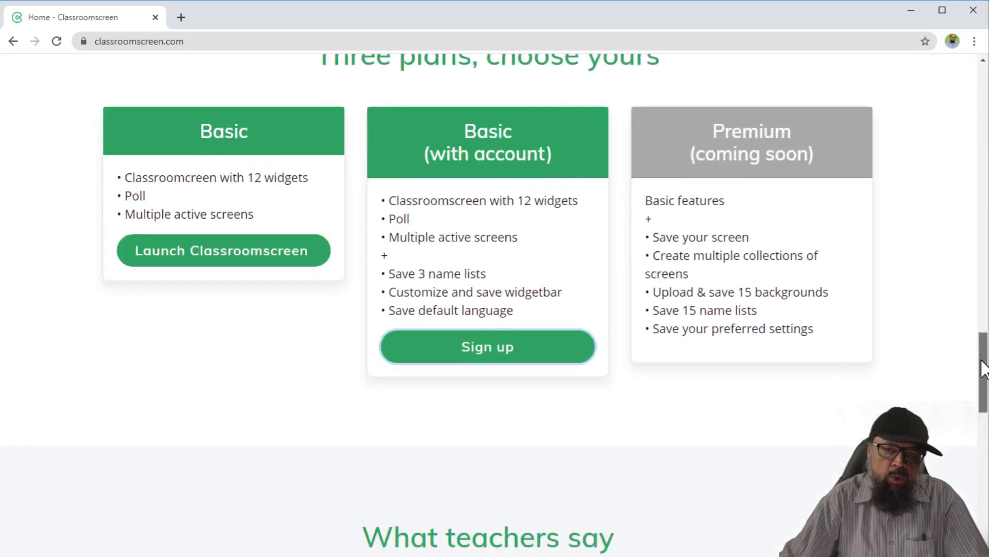
{"action": "mouse_move", "coordinate": [501, 329]}
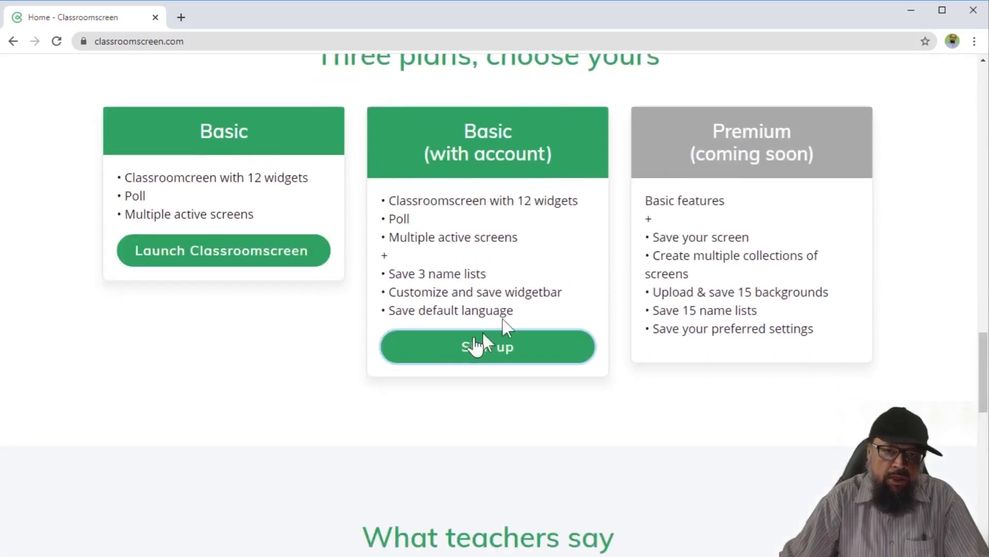
{"action": "mouse_move", "coordinate": [478, 181]}
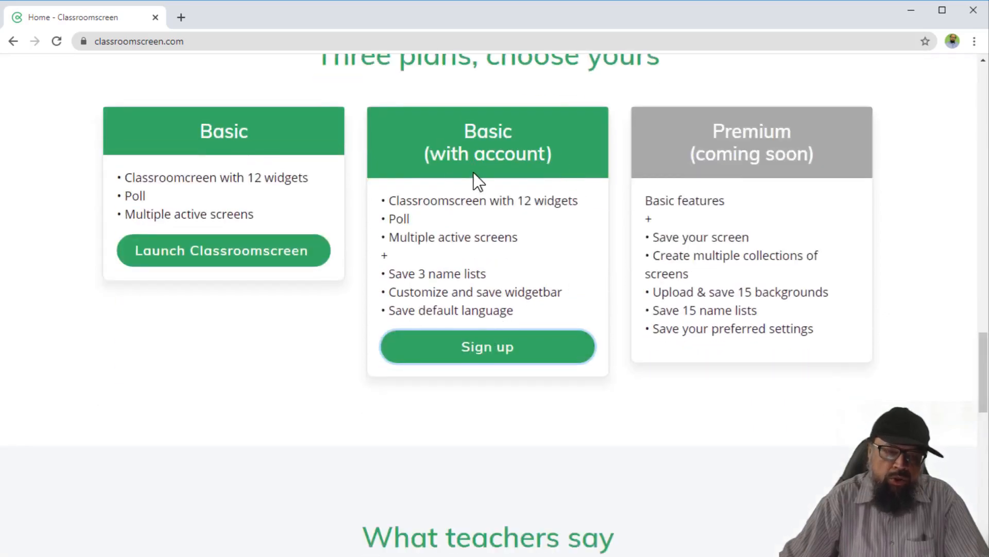
- Log in to Classroomscreen with an existing account's email and password
{"action": "left_click", "coordinate": [487, 346]}
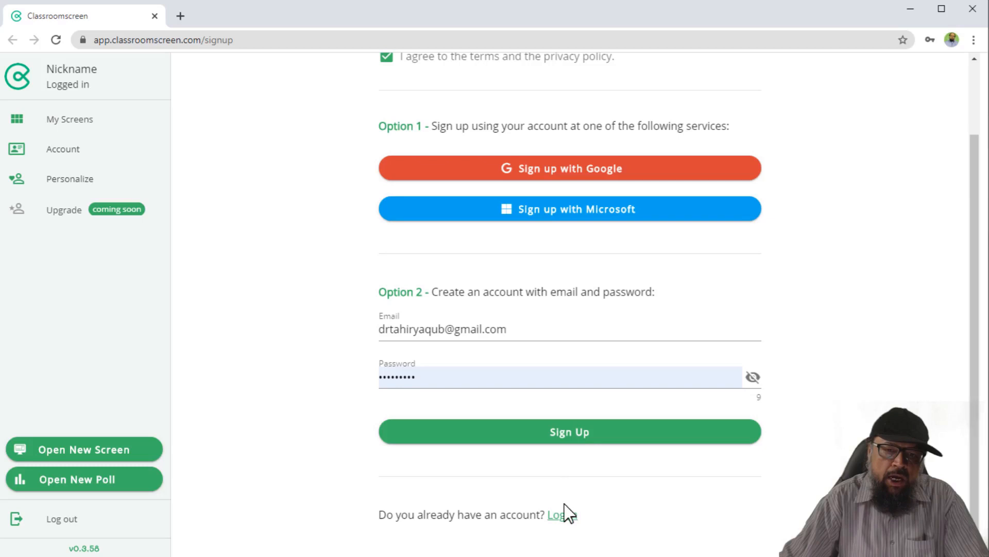
{"action": "left_click", "coordinate": [562, 514]}
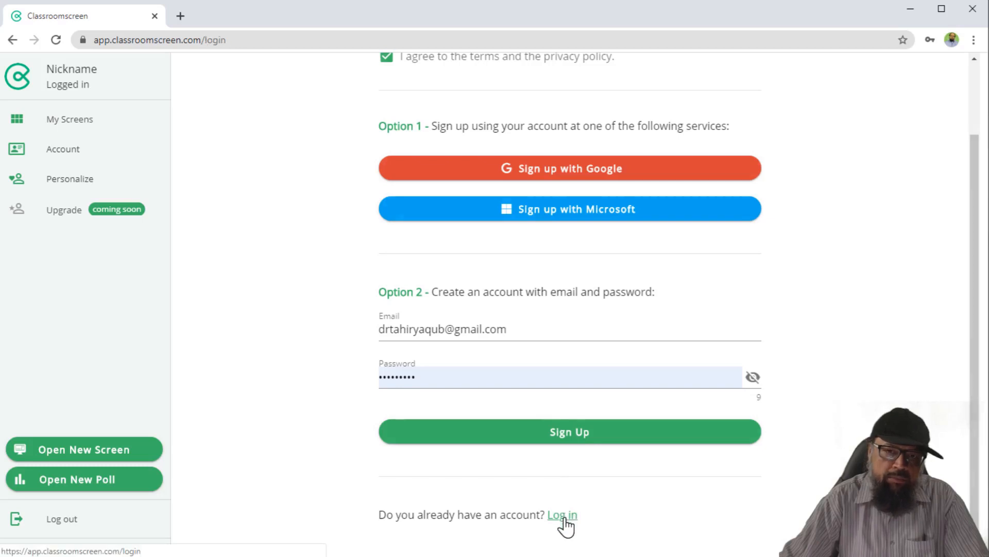
{"action": "left_click", "coordinate": [562, 515]}
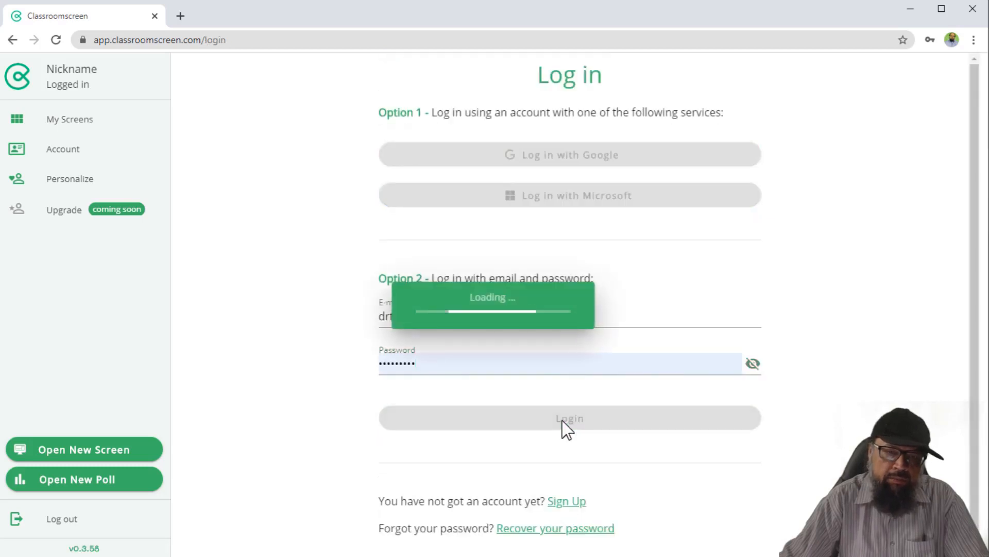
{"action": "left_click", "coordinate": [568, 417]}
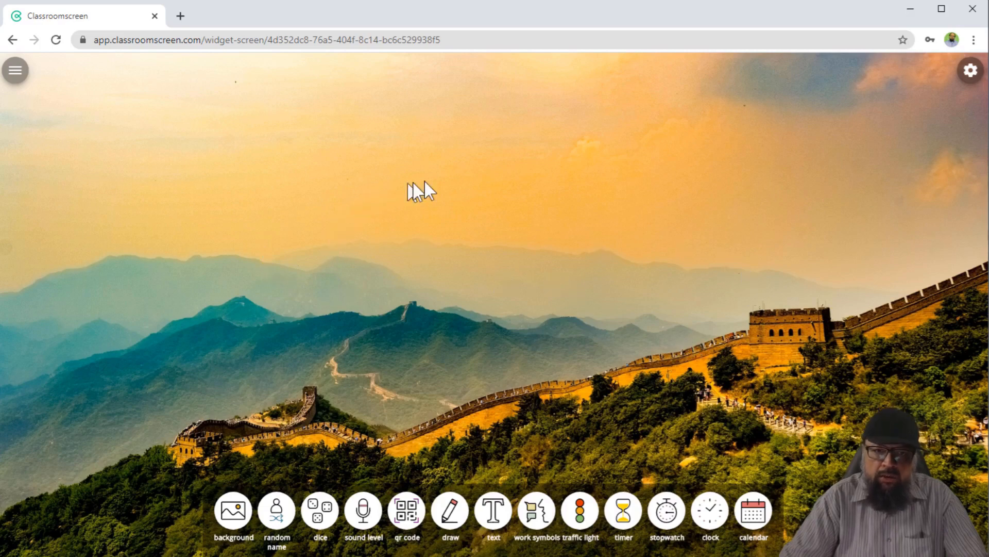
{"action": "mouse_move", "coordinate": [566, 295]}
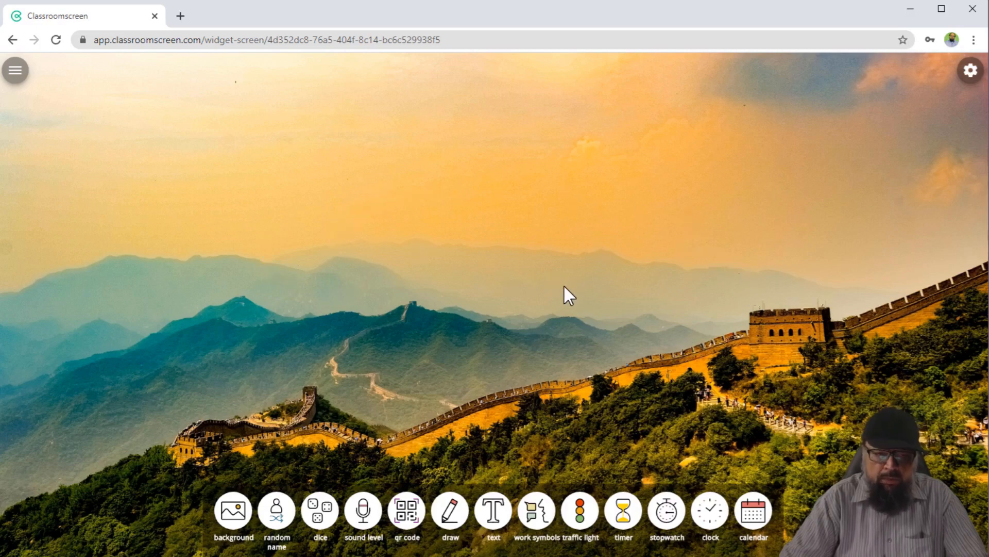
{"action": "mouse_move", "coordinate": [353, 331]}
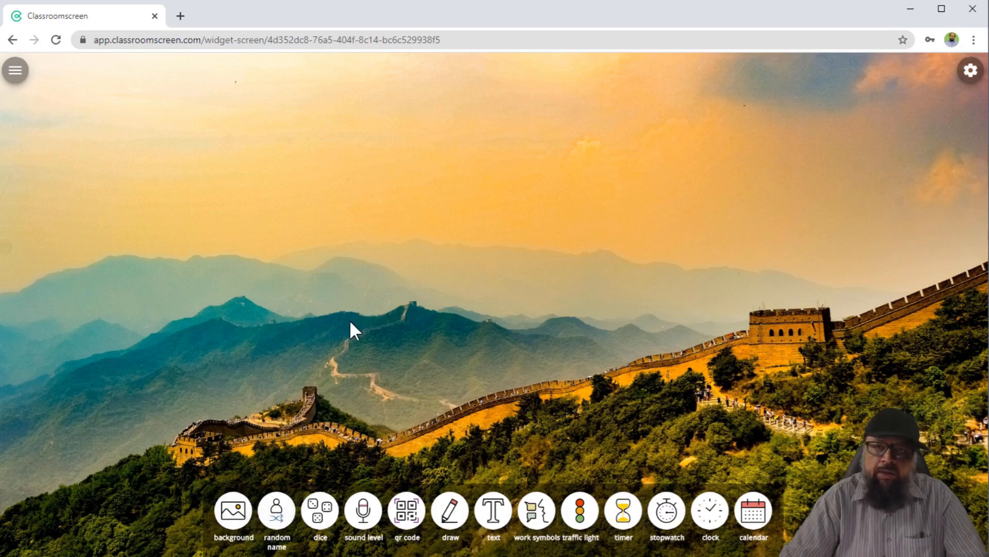
{"action": "mouse_move", "coordinate": [366, 300]}
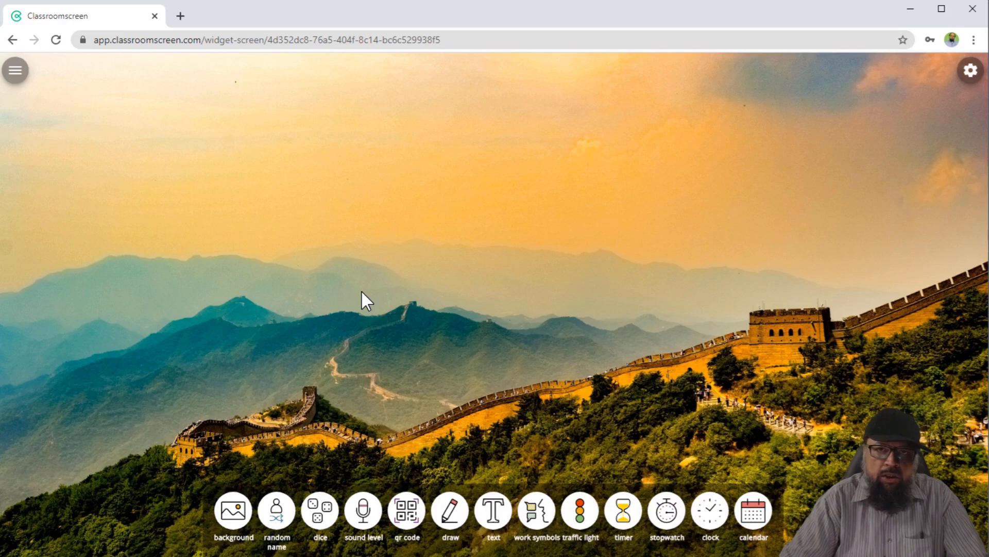
{"action": "mouse_move", "coordinate": [457, 309]}
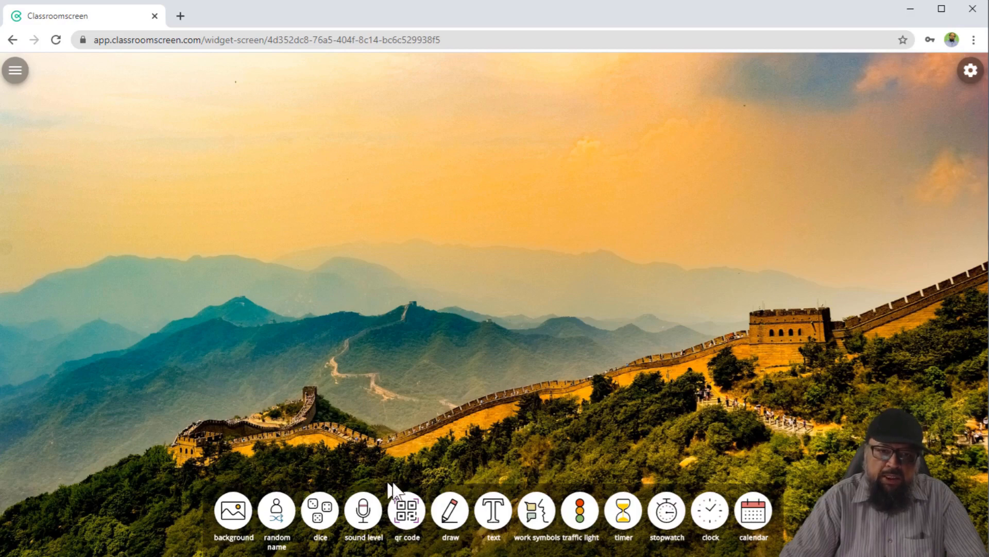
{"action": "mouse_move", "coordinate": [357, 408]}
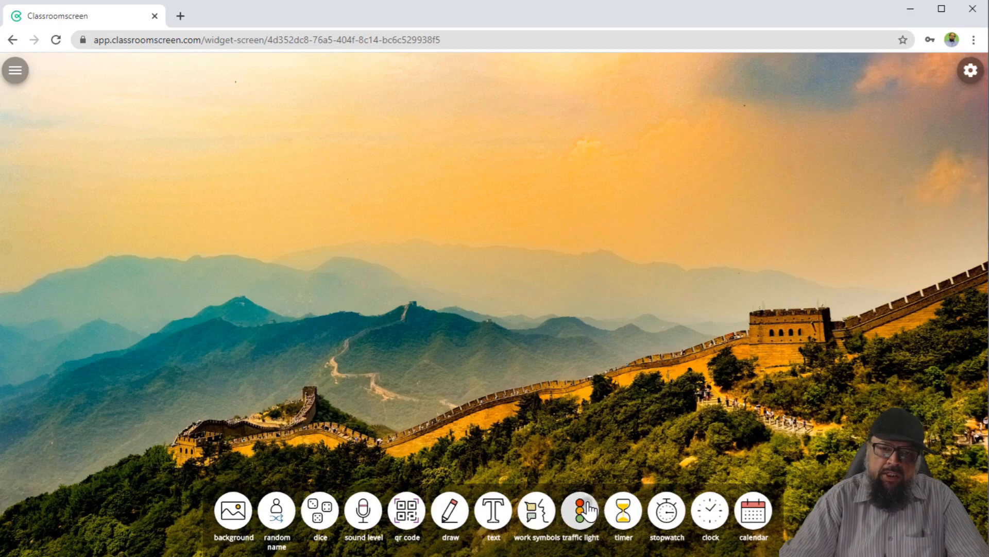
{"action": "left_click", "coordinate": [579, 508]}
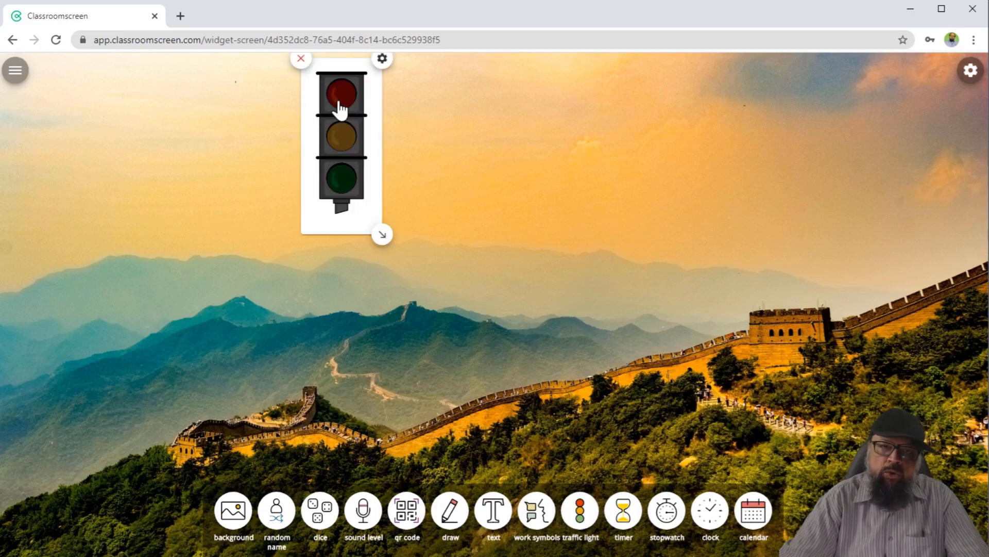
{"action": "left_click", "coordinate": [340, 93]}
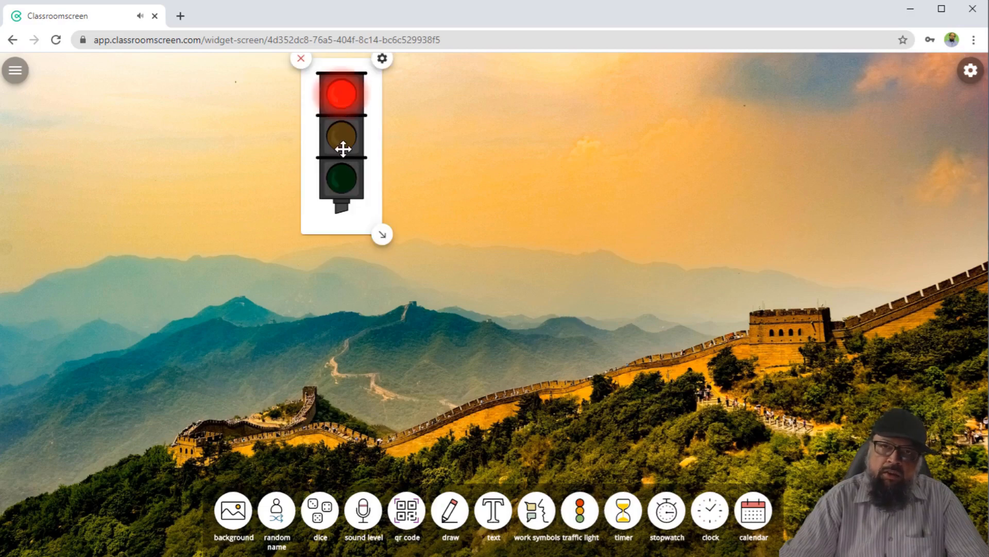
{"action": "left_click", "coordinate": [341, 180]}
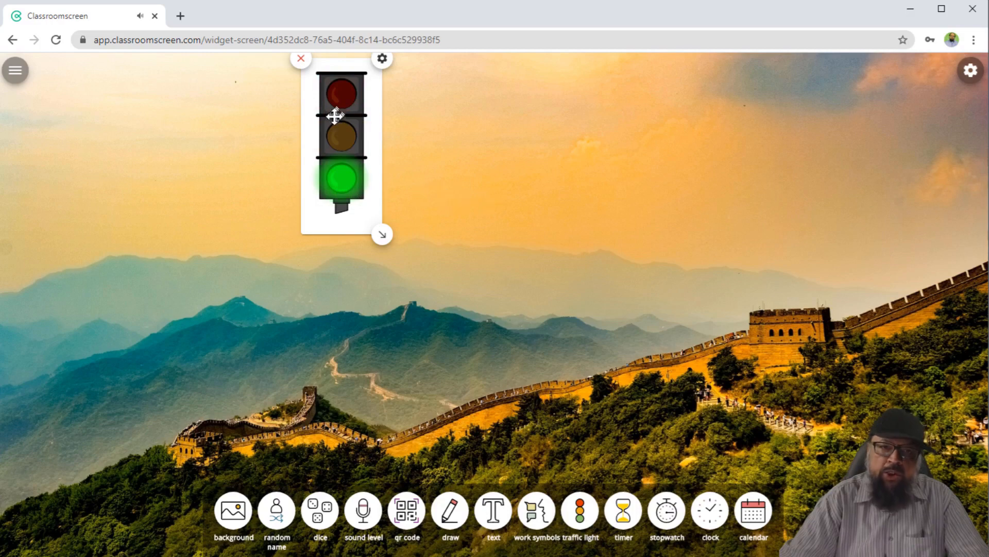
{"action": "mouse_move", "coordinate": [354, 149]}
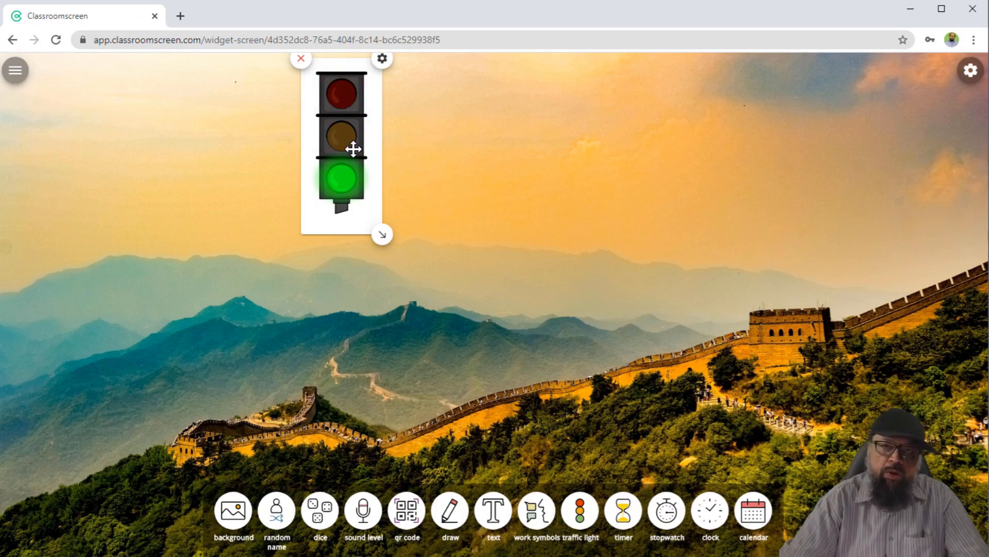
{"action": "mouse_move", "coordinate": [736, 384]}
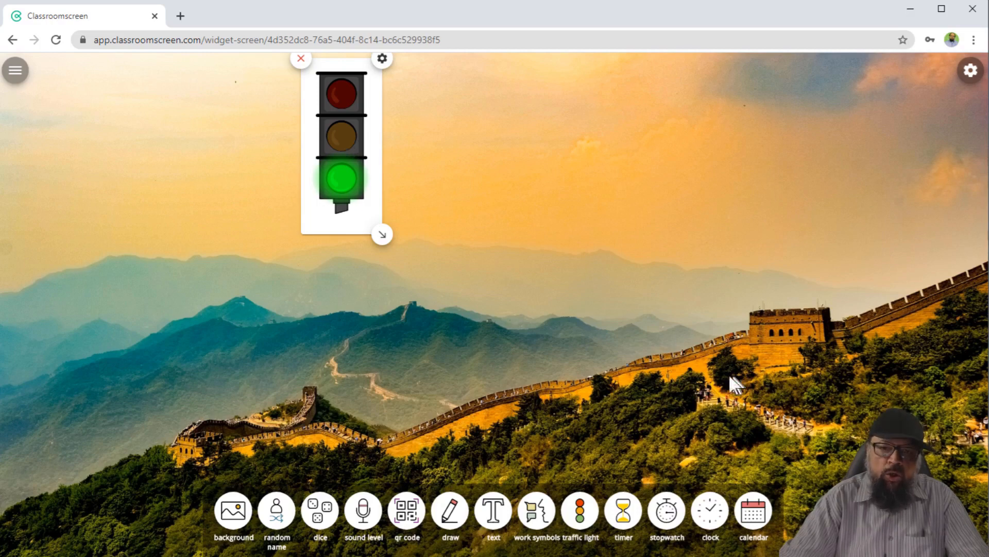
{"action": "mouse_move", "coordinate": [301, 58]}
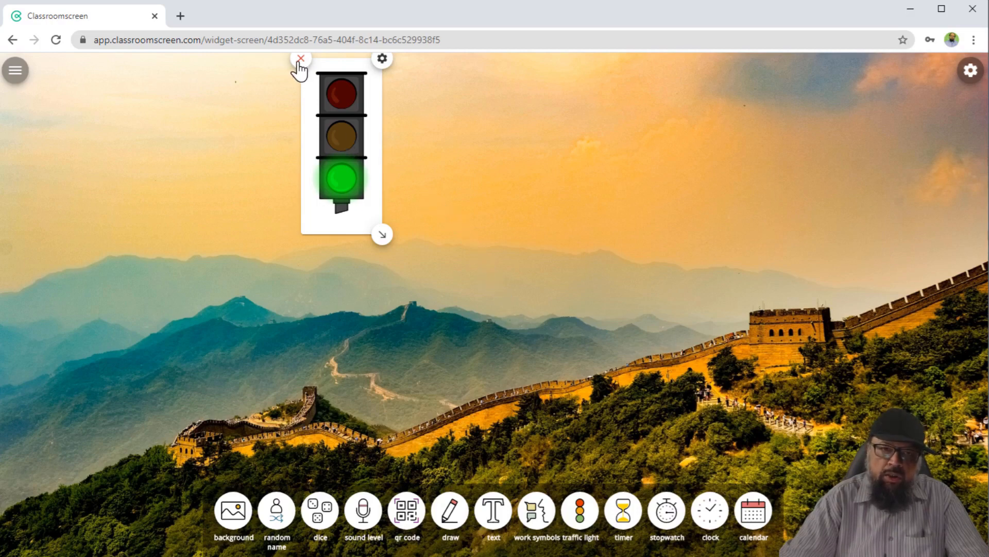
{"action": "left_click", "coordinate": [301, 58]}
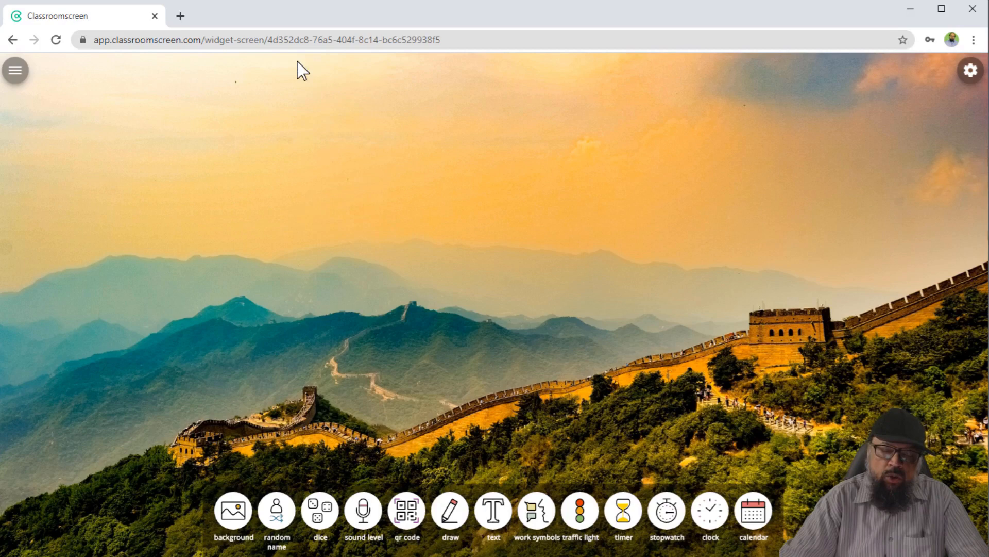
- Add a calendar widget, recolour its header purple and adjust transparency, then close settings
{"action": "left_click", "coordinate": [753, 511]}
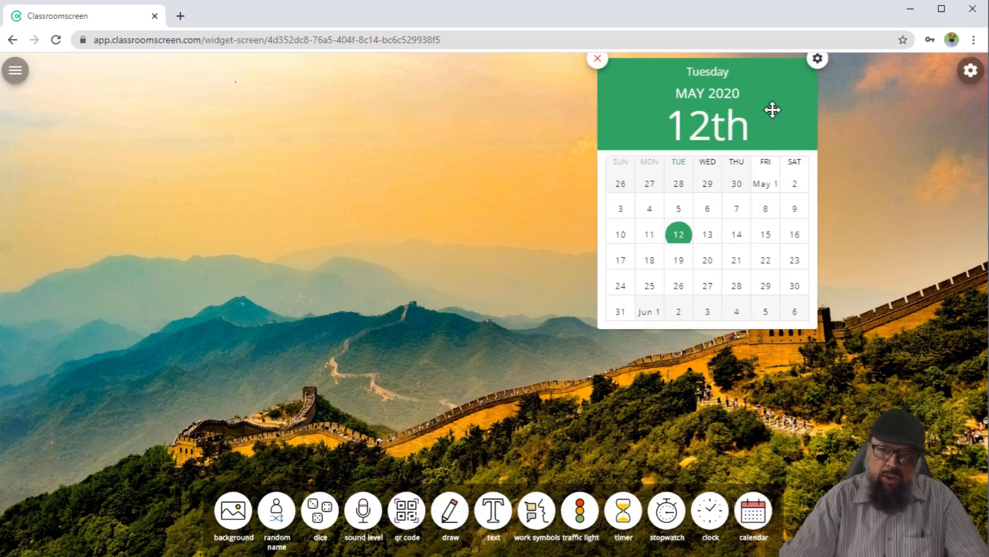
{"action": "mouse_move", "coordinate": [817, 59]}
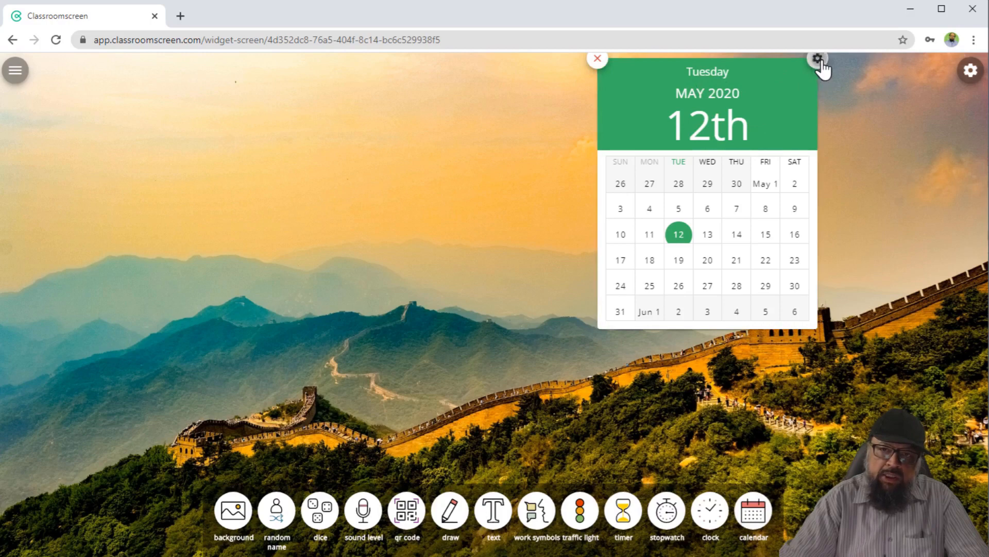
{"action": "left_click", "coordinate": [818, 58]}
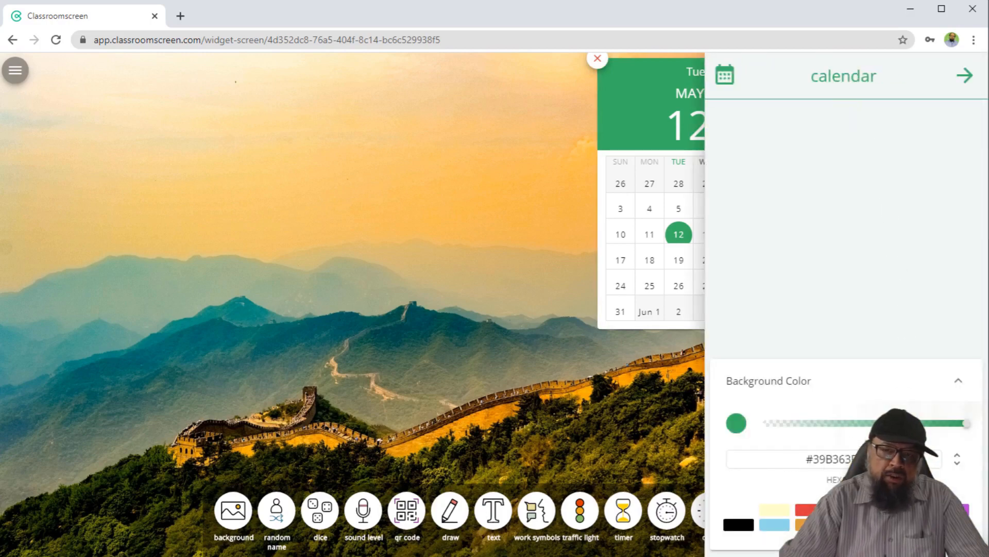
{"action": "left_click_drag", "start_coordinate": [764, 422], "coordinate": [966, 422]}
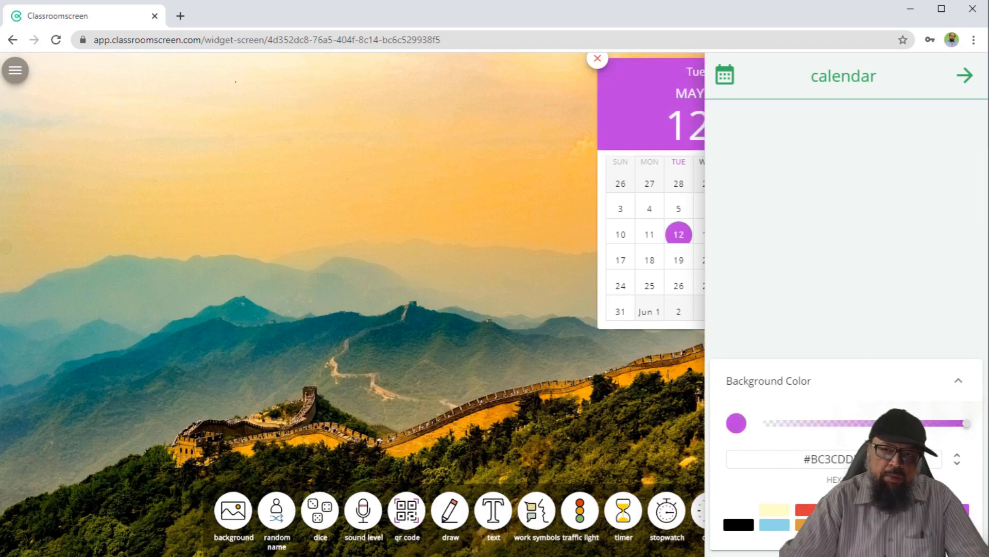
{"action": "mouse_move", "coordinate": [952, 278]}
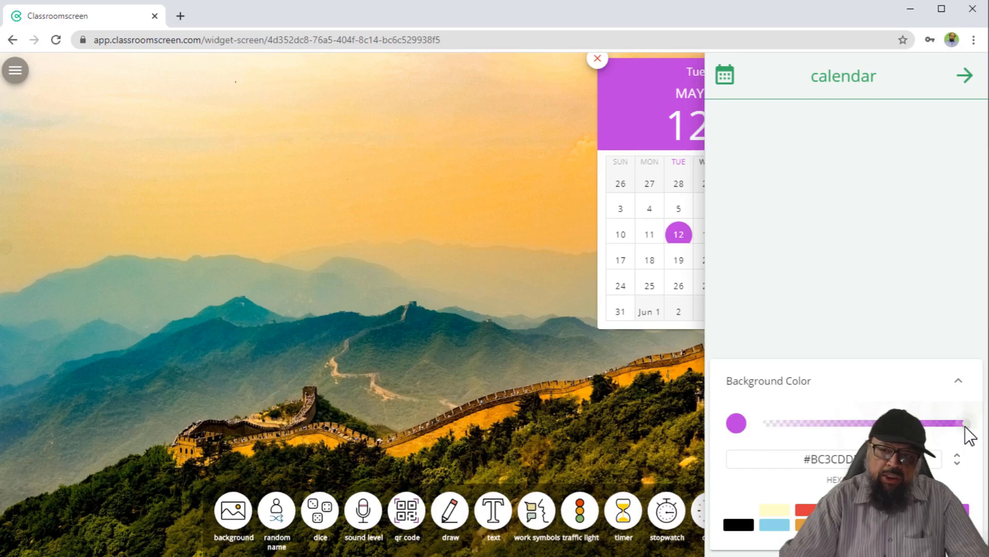
{"action": "left_click_drag", "start_coordinate": [965, 422], "coordinate": [815, 422]}
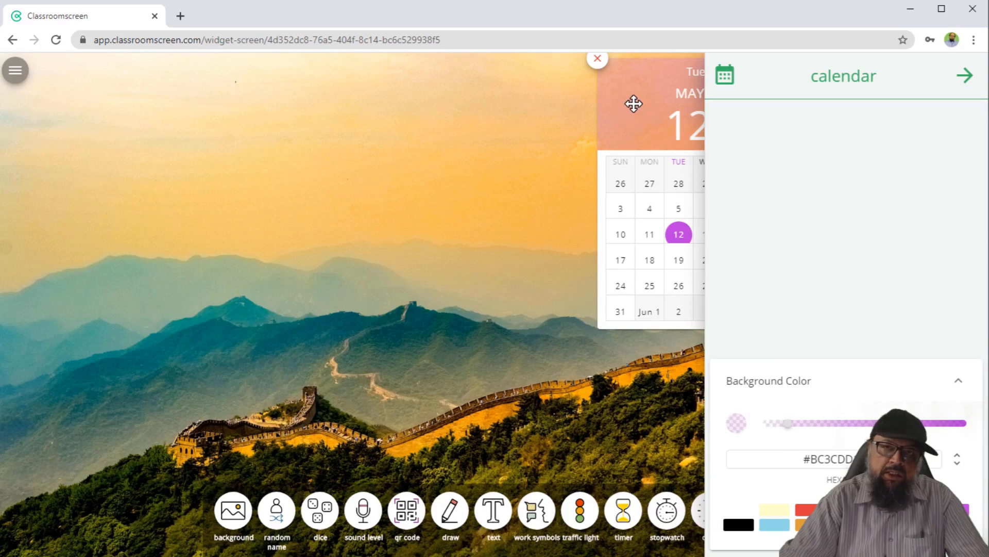
{"action": "mouse_move", "coordinate": [520, 112]}
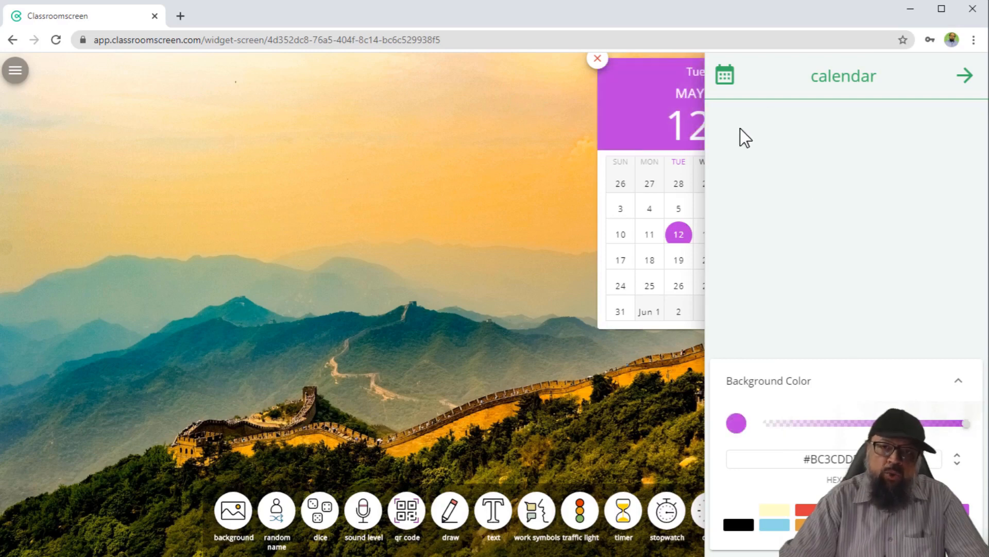
{"action": "mouse_move", "coordinate": [892, 96]}
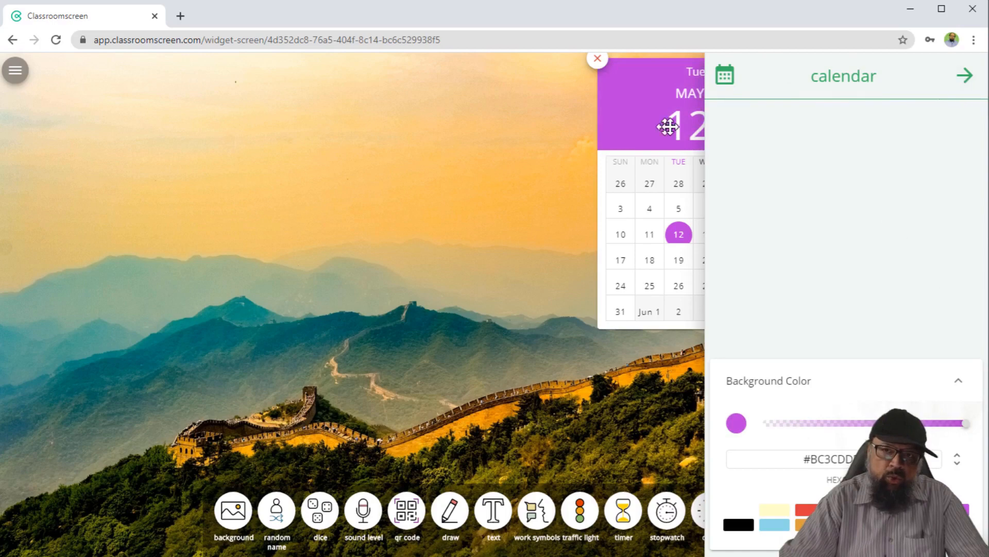
{"action": "left_click", "coordinate": [965, 75]}
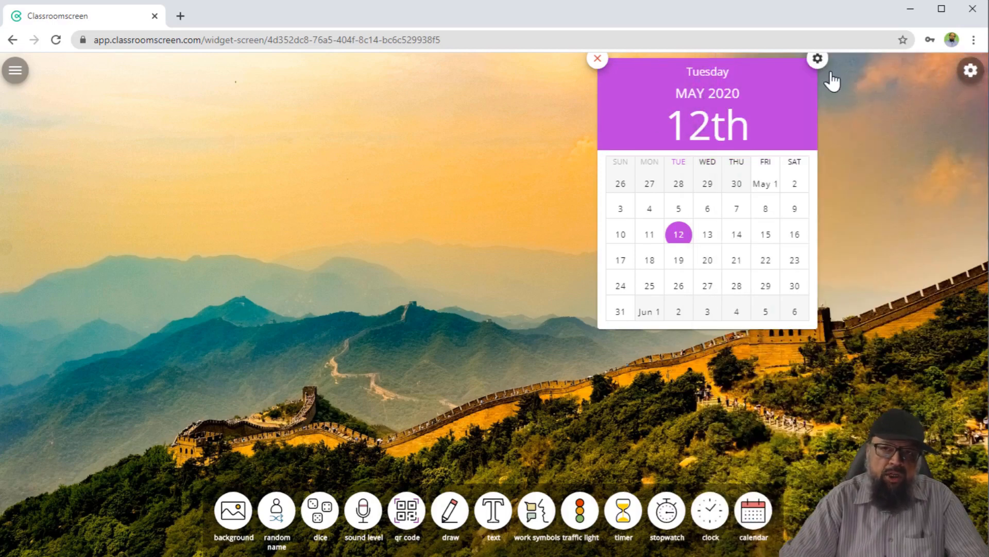
{"action": "mouse_move", "coordinate": [598, 60]}
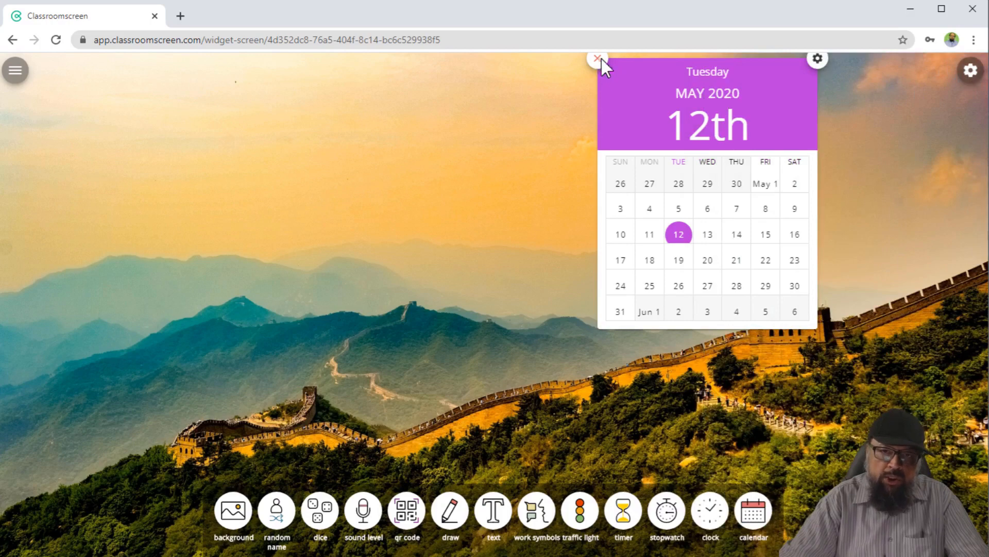
- Remove the calendar and clock widgets, then add a stopwatch
{"action": "left_click", "coordinate": [597, 59]}
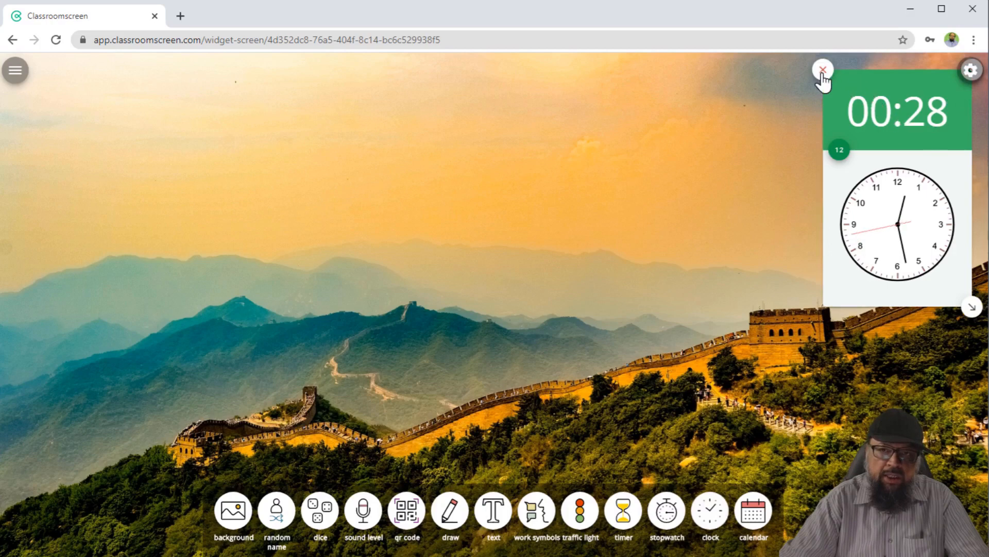
{"action": "left_click", "coordinate": [822, 68]}
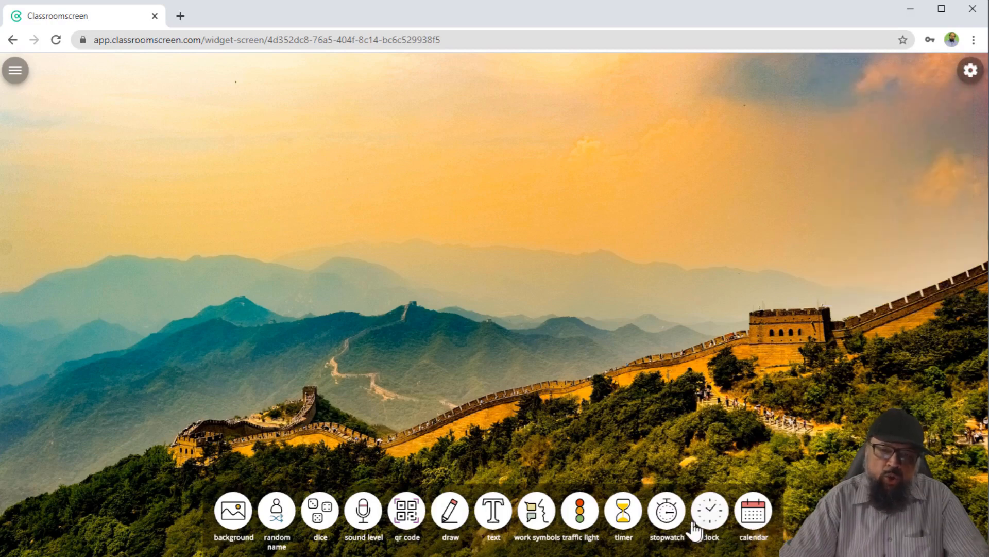
{"action": "left_click", "coordinate": [666, 508]}
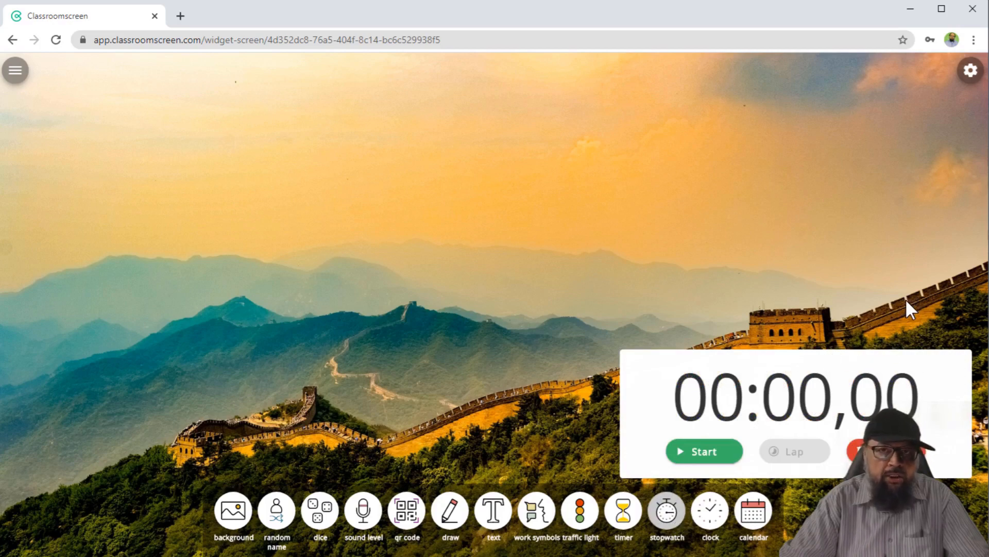
- Swap the stopwatch for a countdown timer raised to 13:00, then add work symbols
{"action": "left_click", "coordinate": [622, 510]}
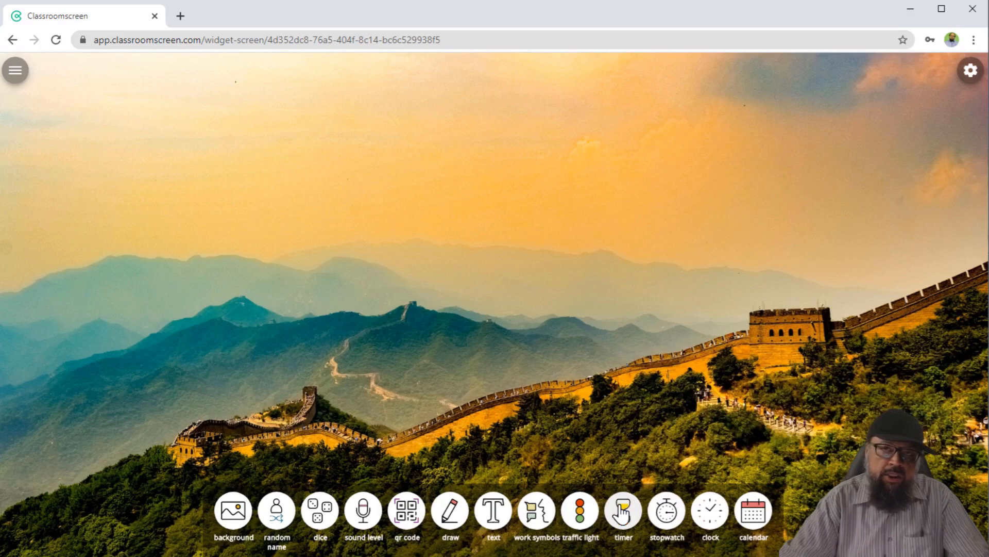
{"action": "left_click", "coordinate": [622, 508]}
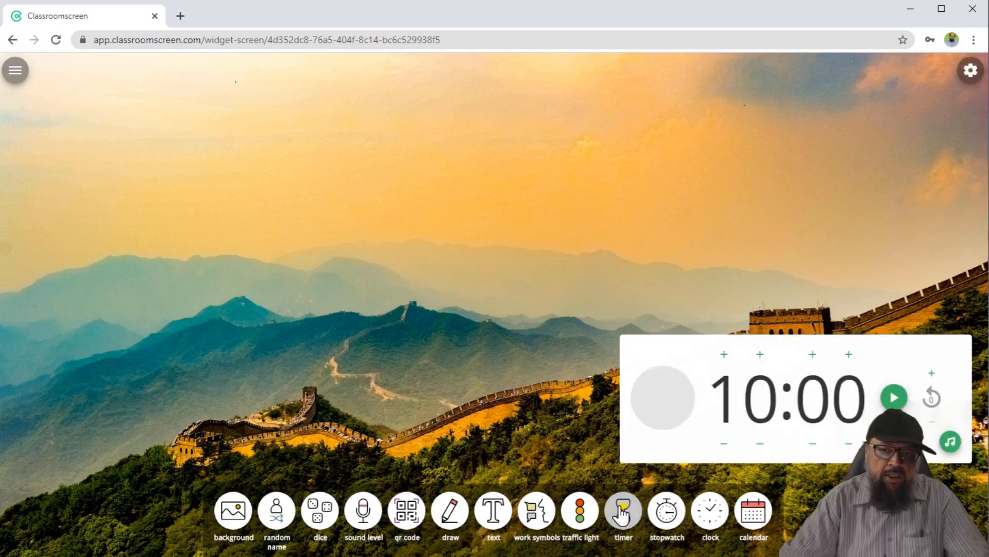
{"action": "mouse_move", "coordinate": [845, 422]}
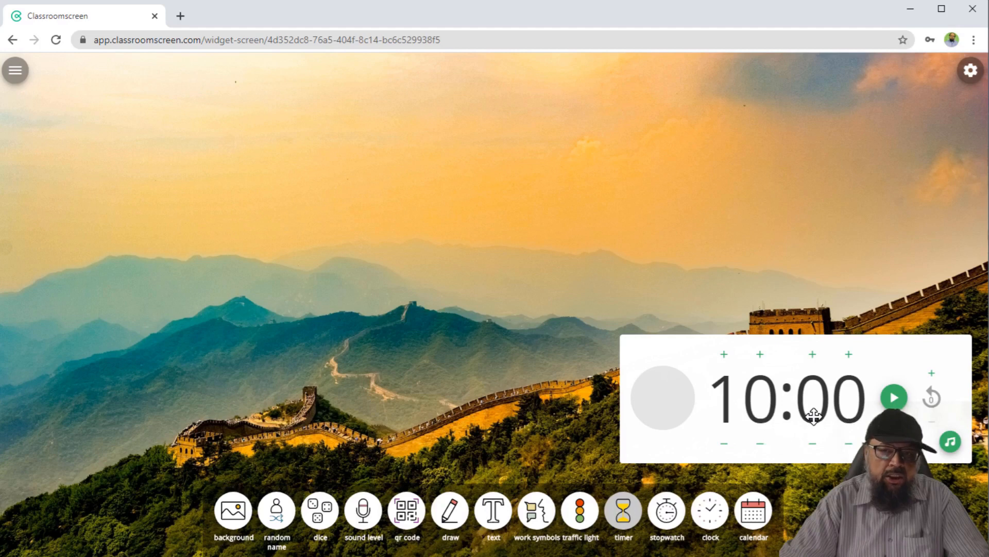
{"action": "left_click", "coordinate": [760, 354]}
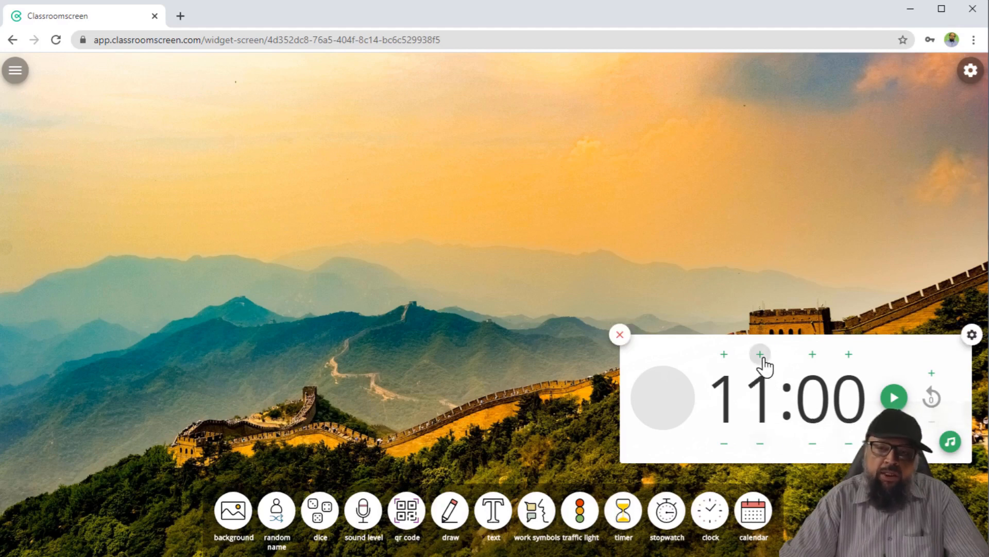
{"action": "left_click", "coordinate": [760, 354]}
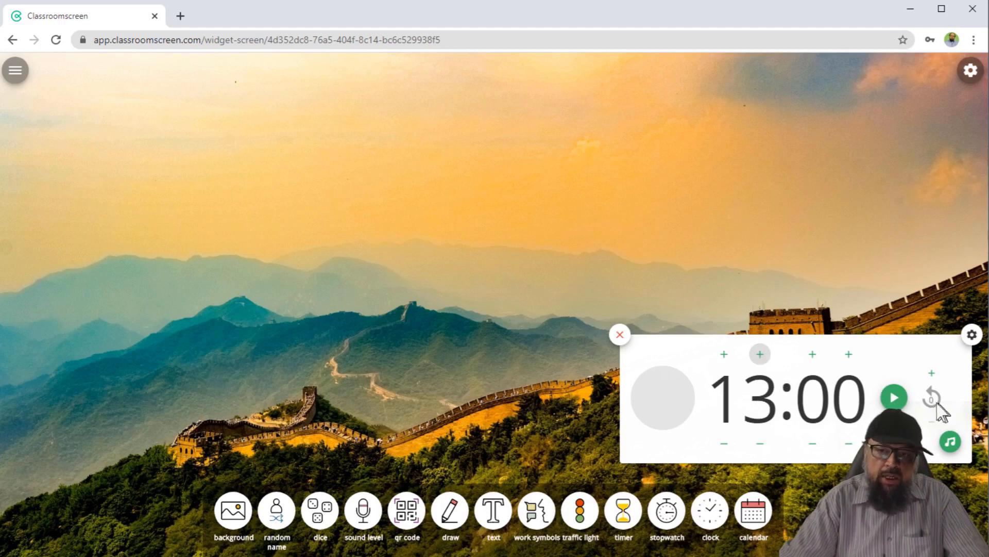
{"action": "left_click", "coordinate": [894, 397]}
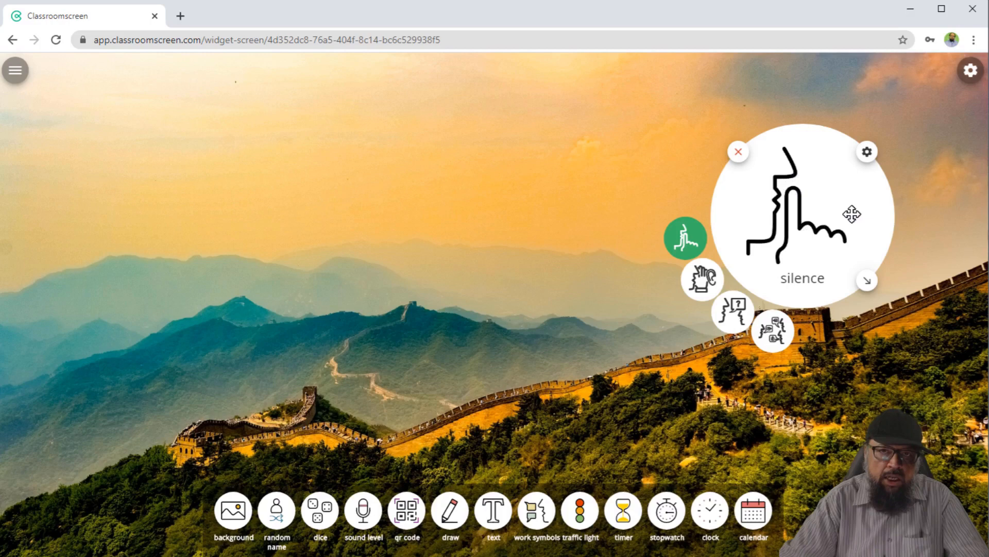
- Cycle work symbols through whisper, ask neighbor and work together, then add and remove a text box
{"action": "left_click", "coordinate": [702, 281]}
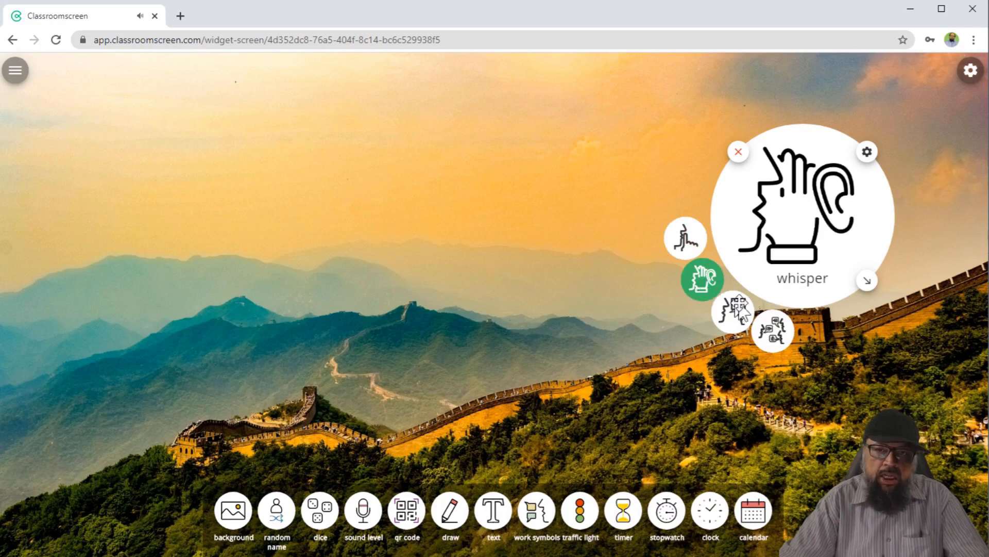
{"action": "left_click", "coordinate": [733, 312]}
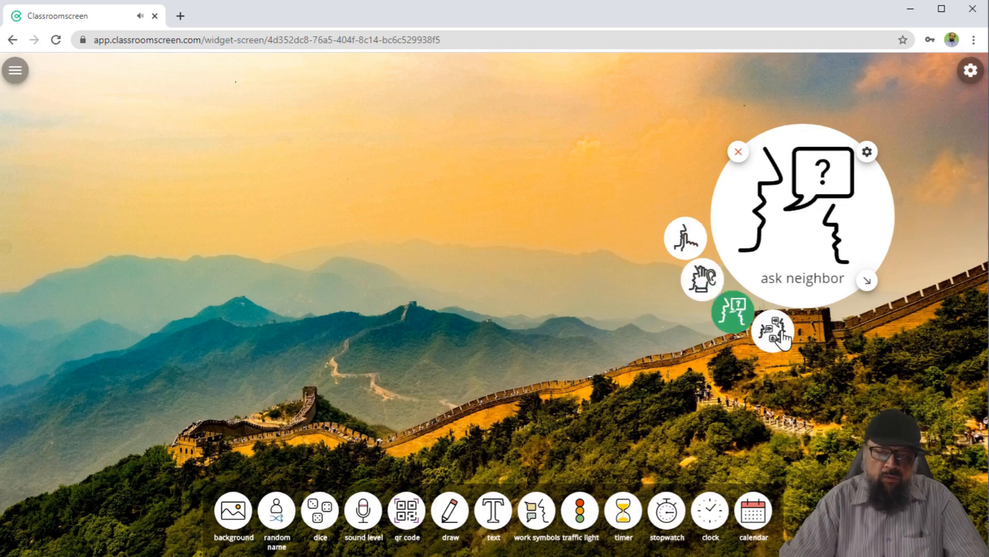
{"action": "left_click", "coordinate": [773, 330]}
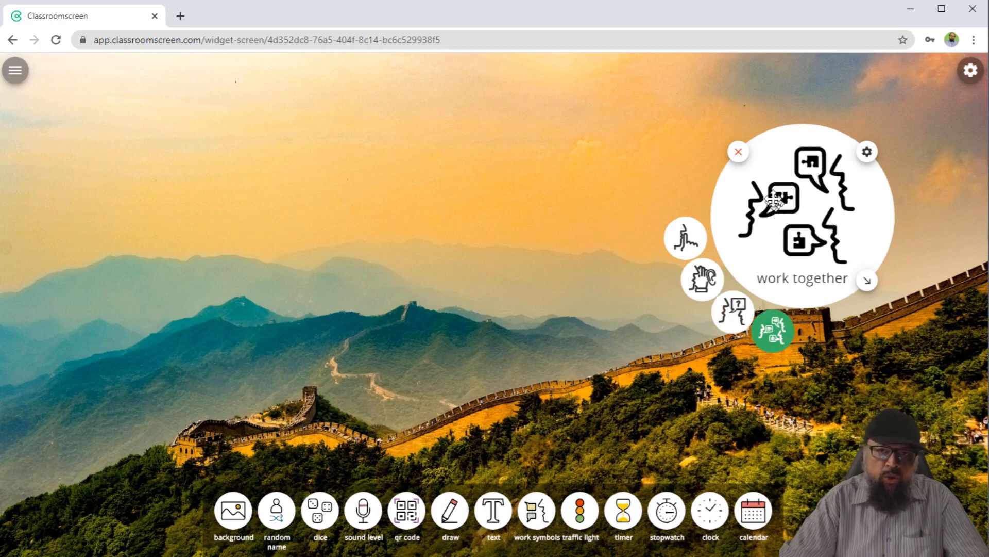
{"action": "left_click", "coordinate": [493, 508]}
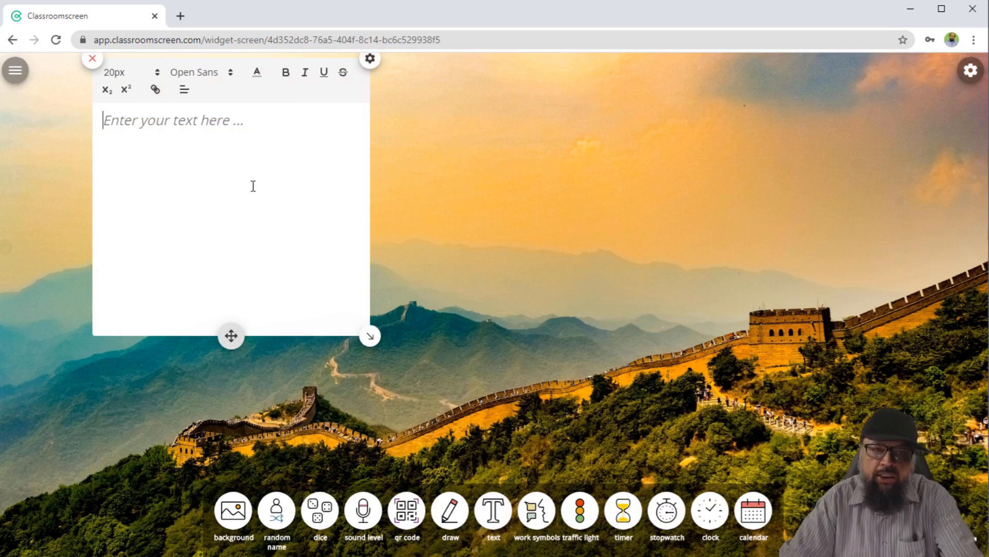
{"action": "left_click", "coordinate": [92, 57]}
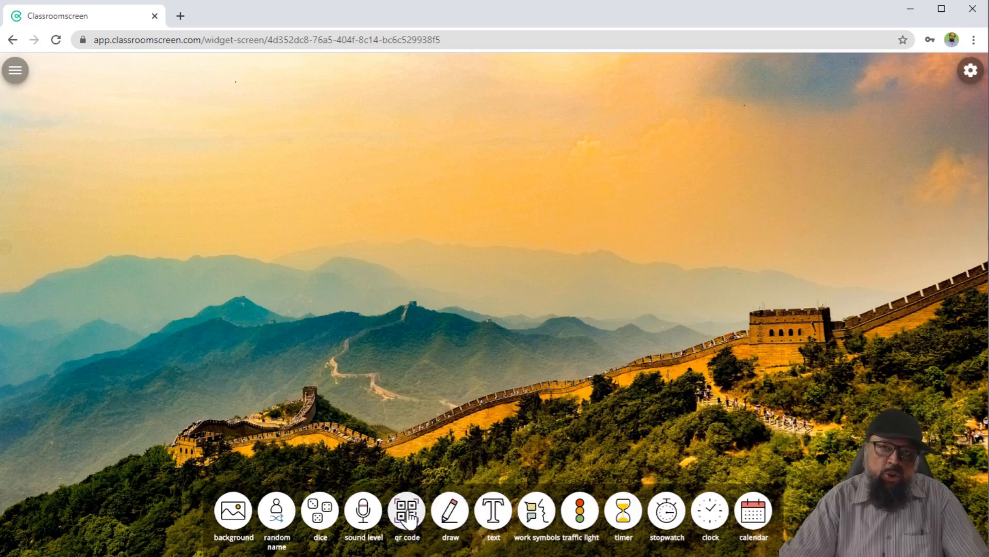
- Add a QR code widget generating a code for digitidea.com
{"action": "left_click", "coordinate": [407, 510]}
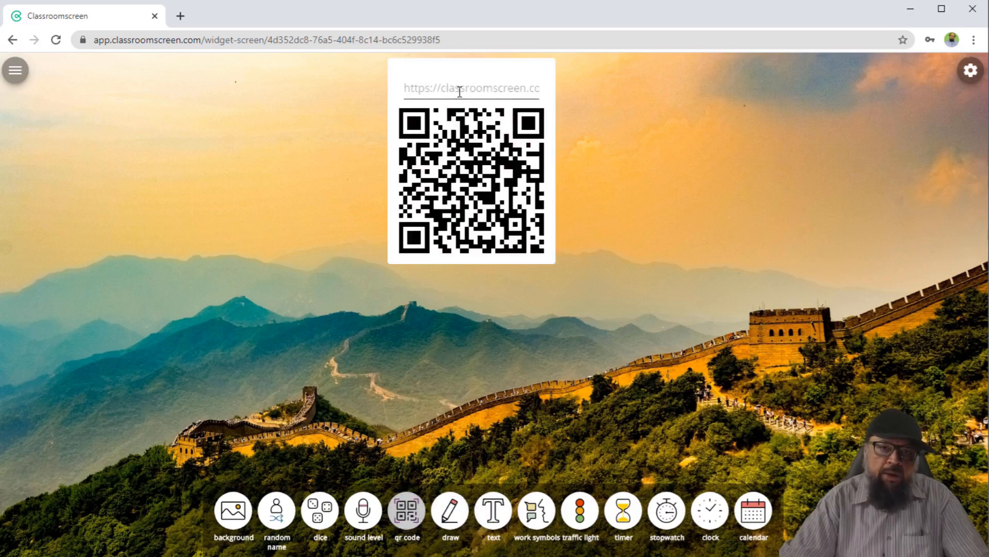
{"action": "type", "text": "digitidea.com"}
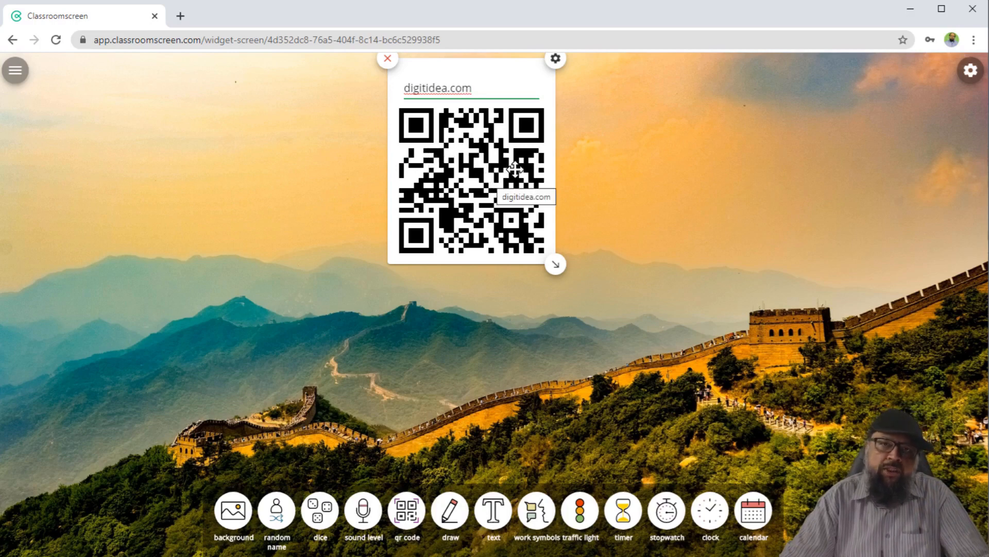
{"action": "left_click", "coordinate": [471, 88]}
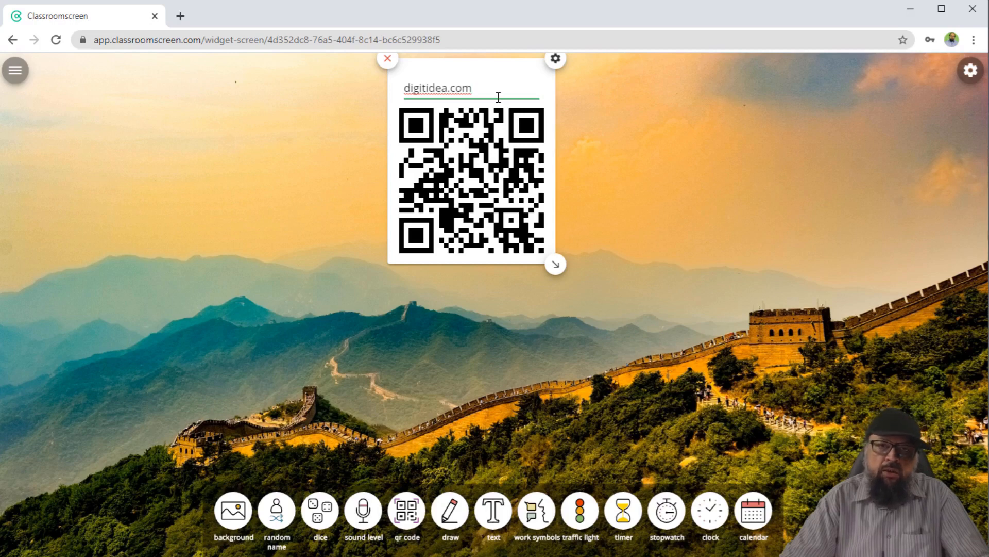
{"action": "left_click", "coordinate": [472, 87]}
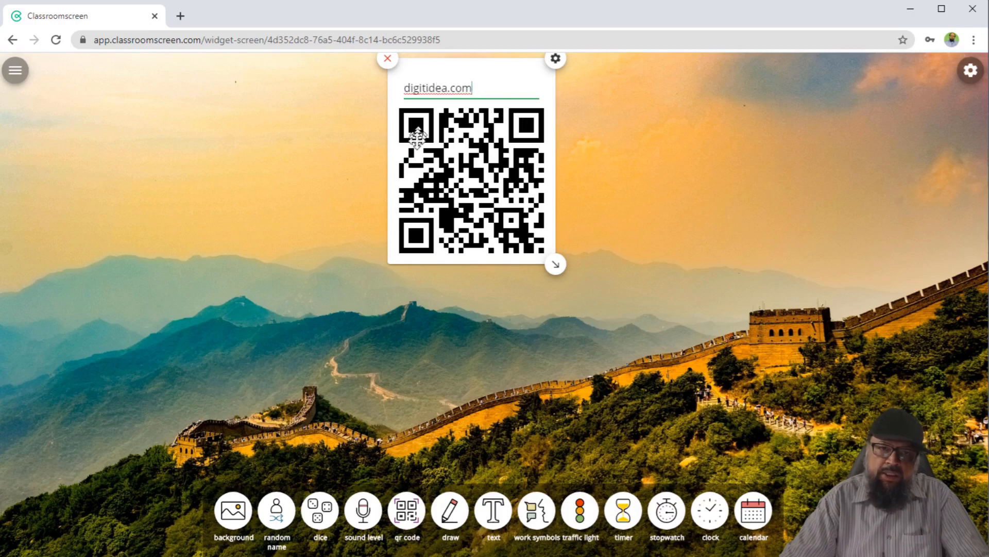
{"action": "mouse_move", "coordinate": [478, 175]}
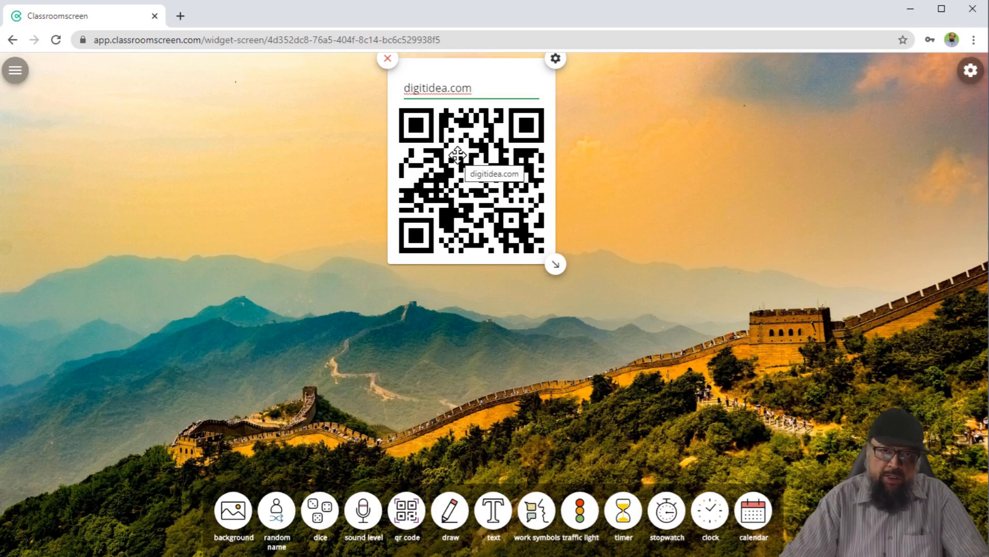
- Briefly add a sound level meter and then remove it from the board
{"action": "left_click", "coordinate": [363, 509]}
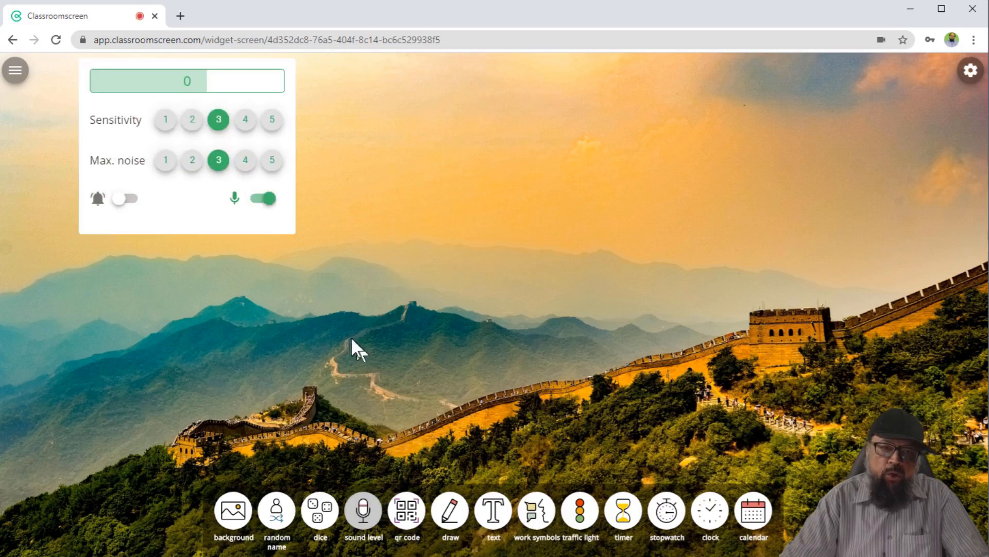
{"action": "mouse_move", "coordinate": [333, 308]}
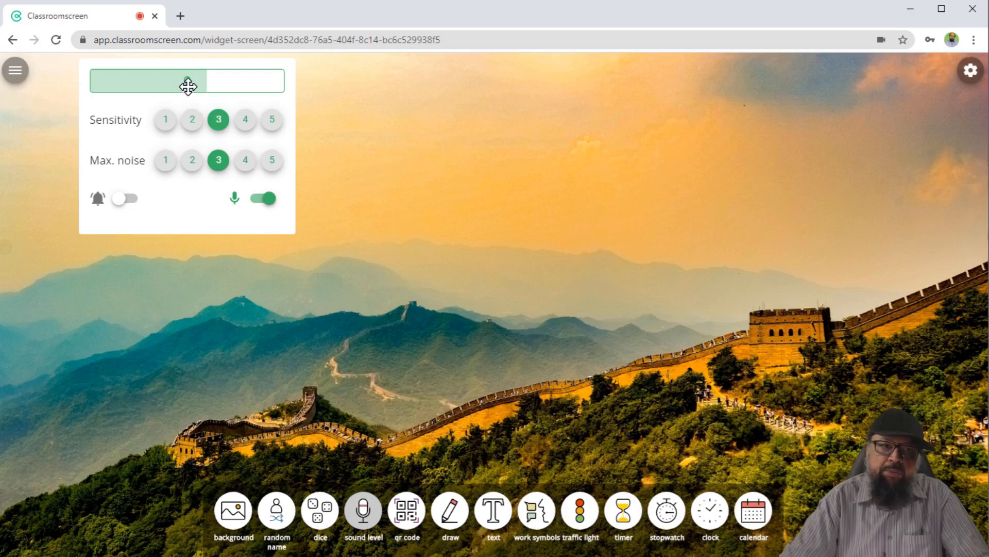
{"action": "left_click", "coordinate": [363, 508]}
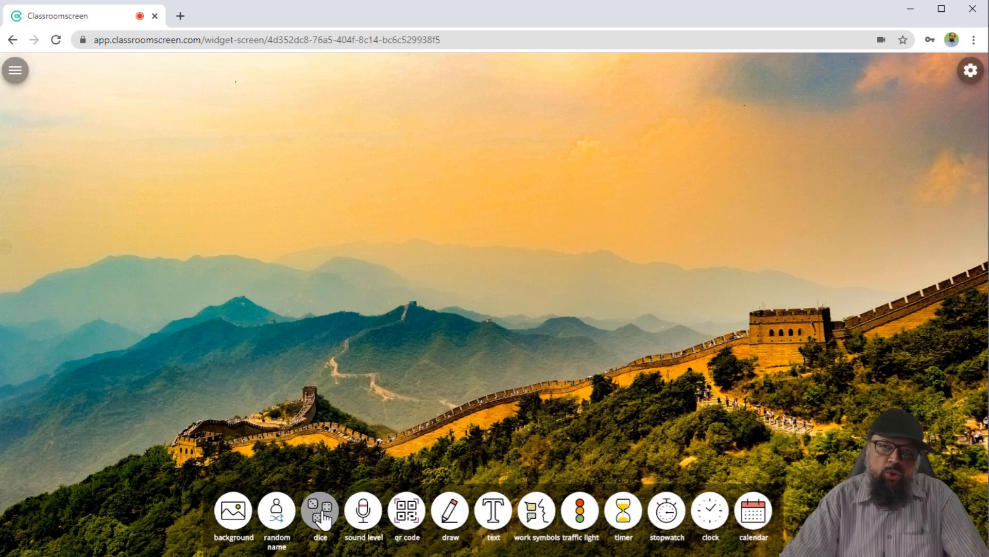
{"action": "left_click", "coordinate": [320, 511]}
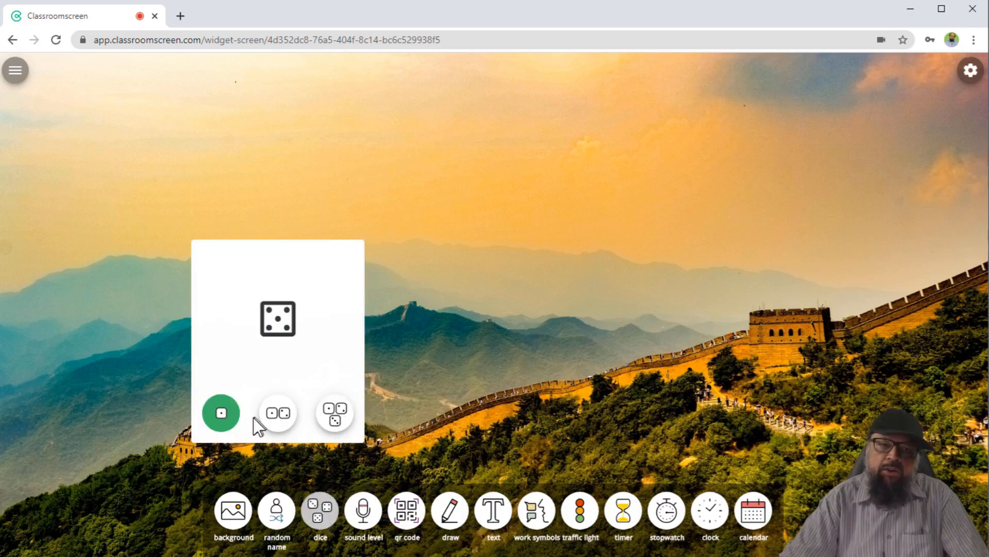
{"action": "left_click", "coordinate": [220, 413]}
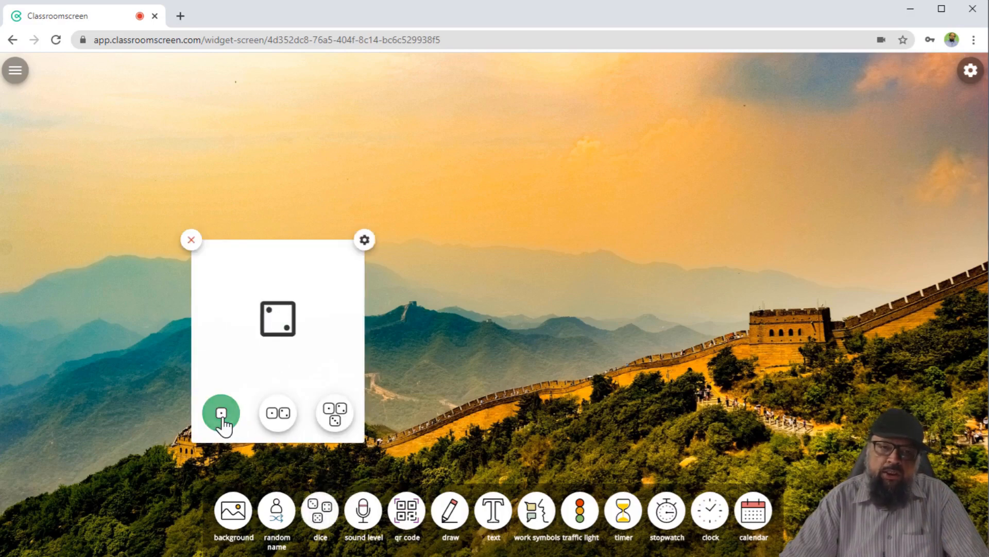
{"action": "left_click", "coordinate": [220, 413]}
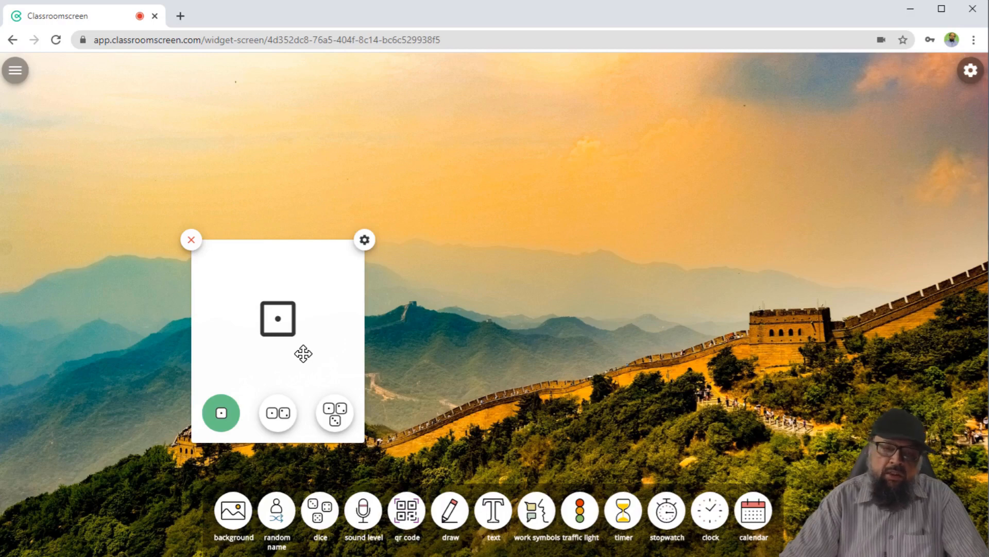
{"action": "left_click", "coordinate": [277, 413]}
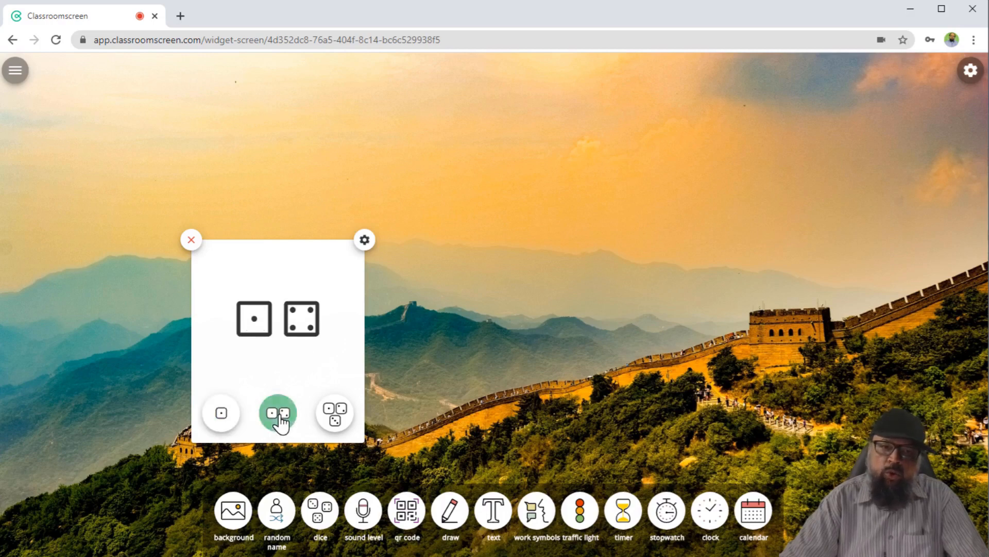
{"action": "left_click", "coordinate": [278, 413]}
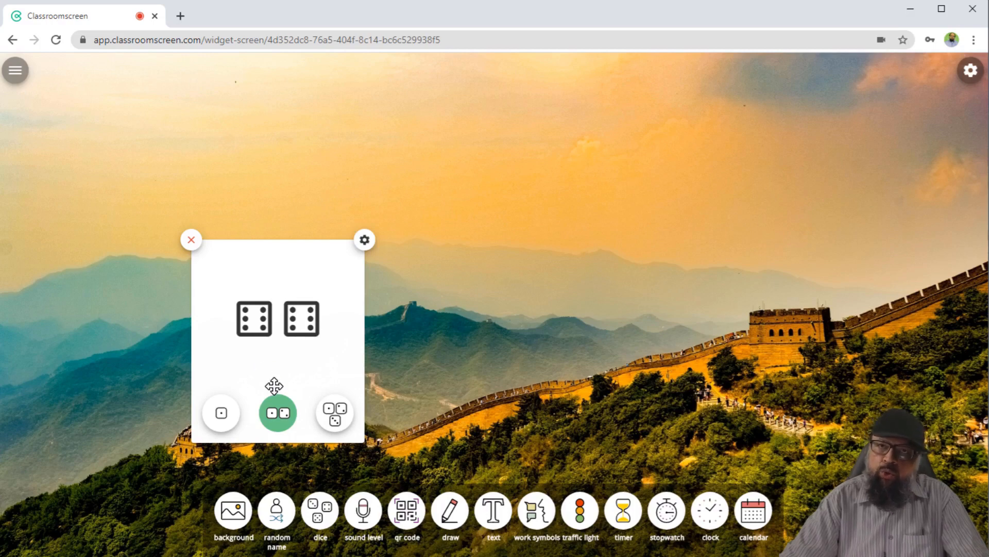
{"action": "left_click", "coordinate": [191, 239]}
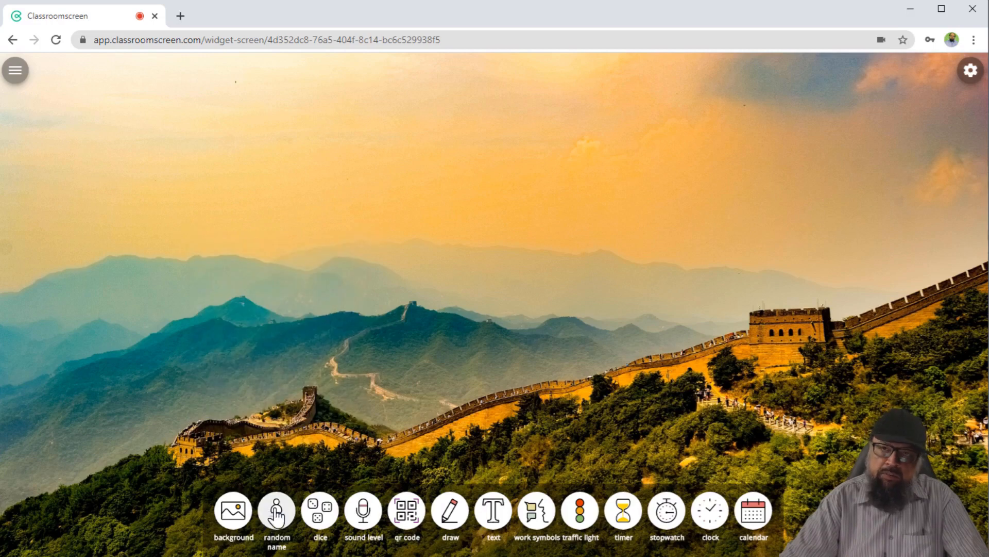
{"action": "left_click", "coordinate": [276, 510]}
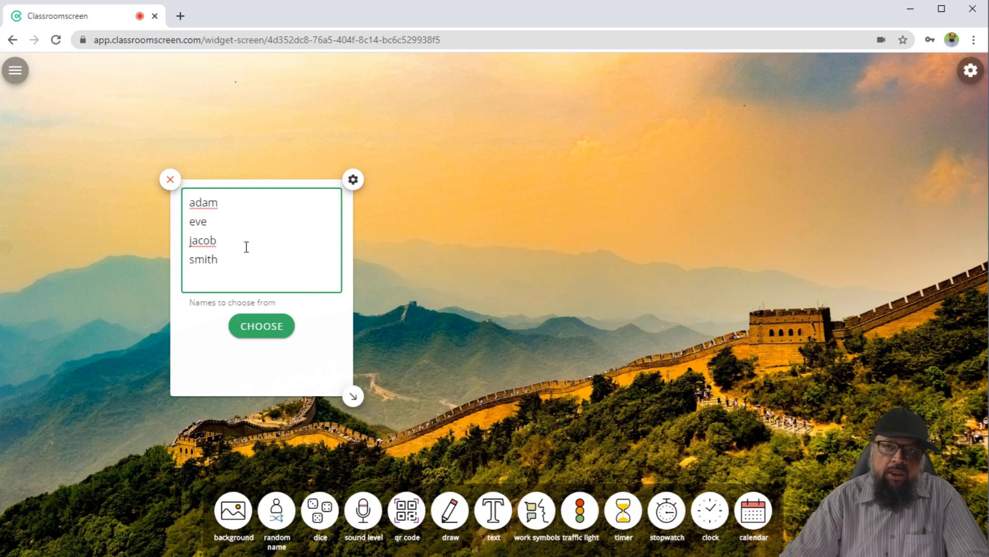
{"action": "left_click", "coordinate": [261, 325]}
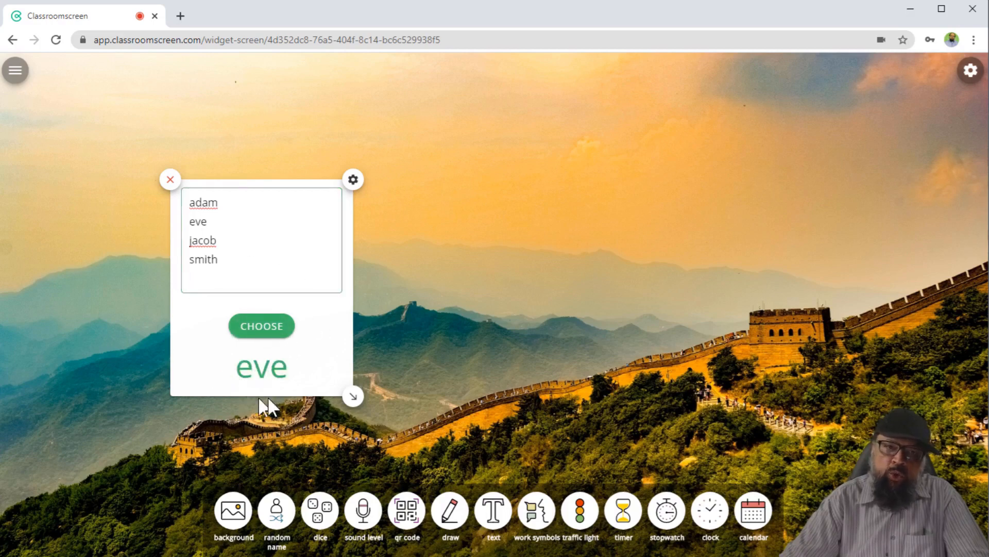
{"action": "left_click", "coordinate": [254, 246]}
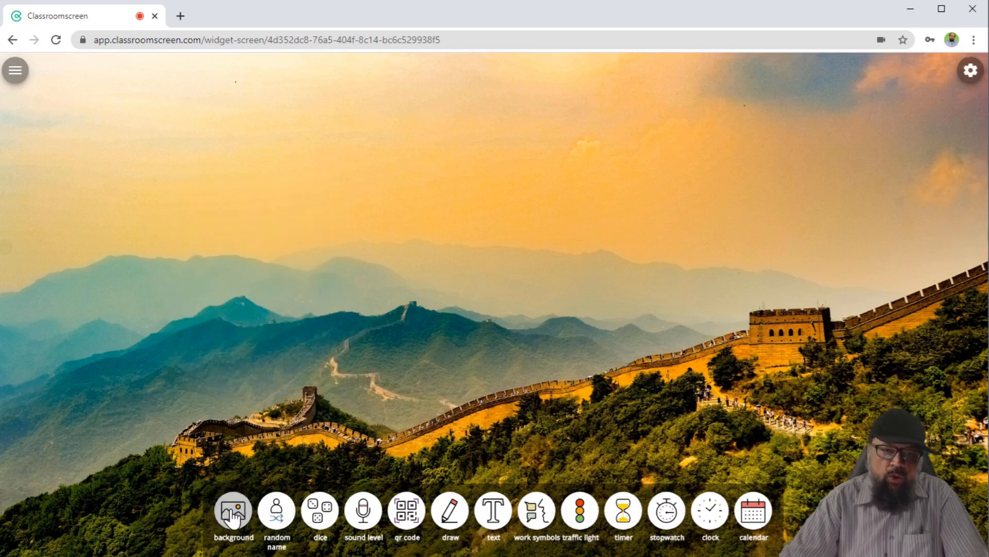
- Open the background gallery with photos, animations, colours and webcam options
{"action": "left_click", "coordinate": [233, 509]}
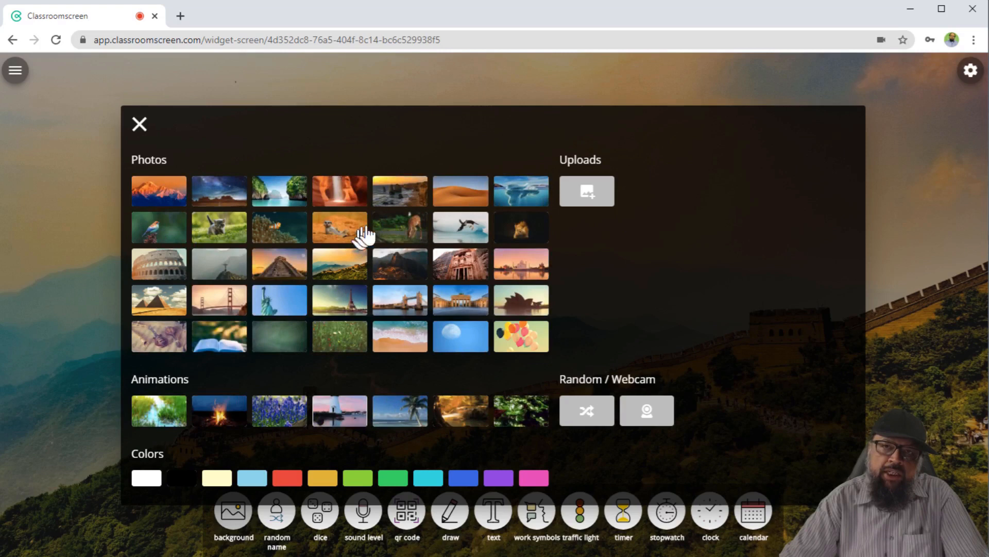
{"action": "mouse_move", "coordinate": [422, 188]}
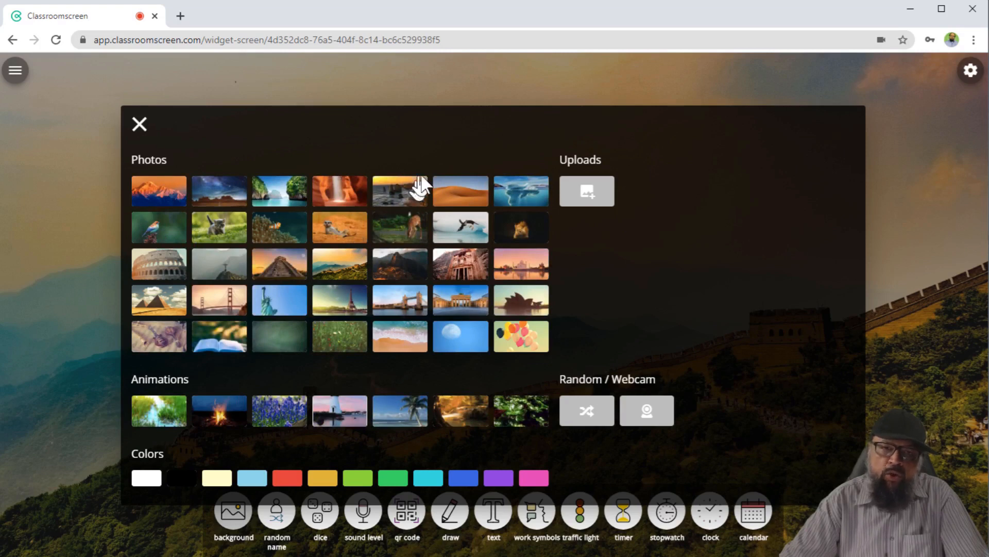
{"action": "mouse_move", "coordinate": [497, 249]}
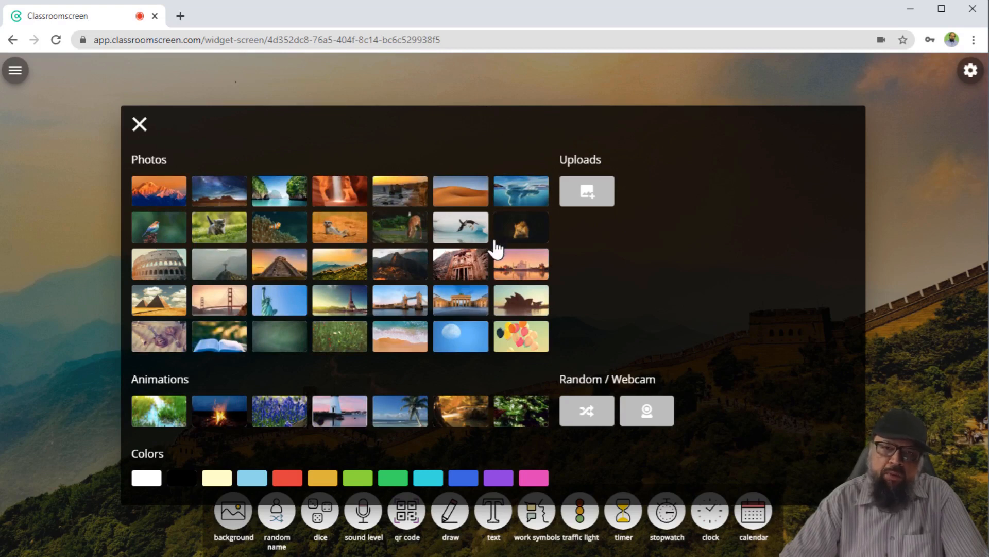
{"action": "mouse_move", "coordinate": [433, 202]}
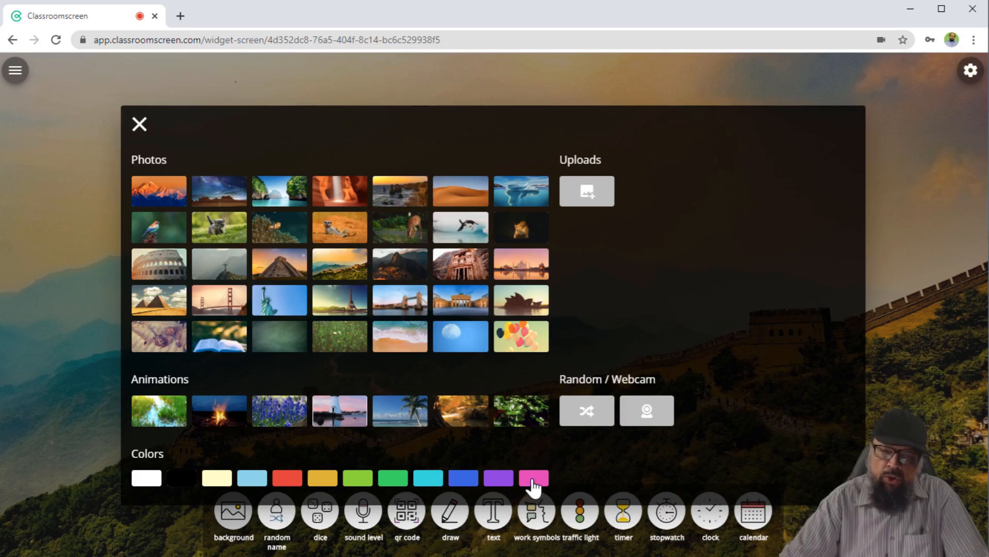
- Replace the Great Wall photo background with a solid pink colour swatch
{"action": "left_click", "coordinate": [534, 477]}
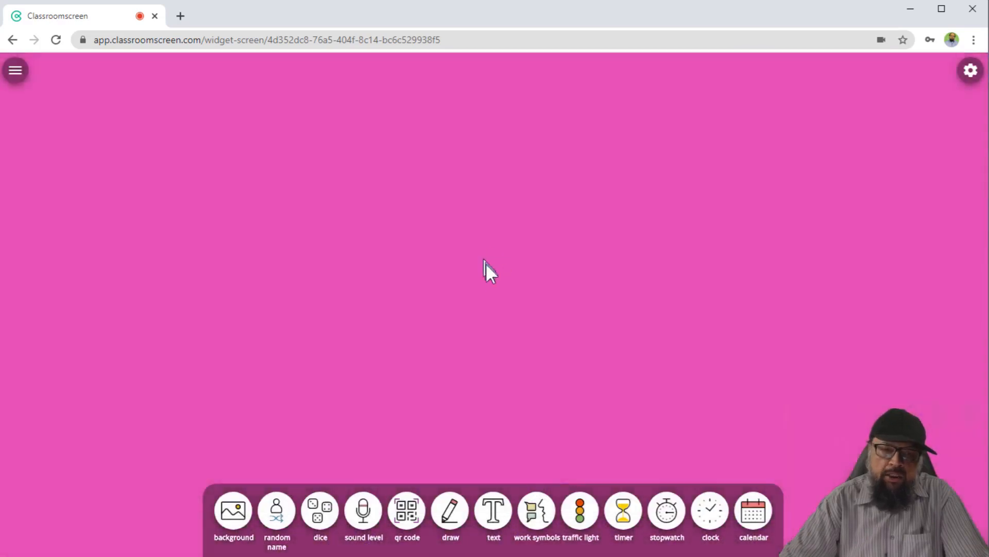
{"action": "mouse_move", "coordinate": [450, 508]}
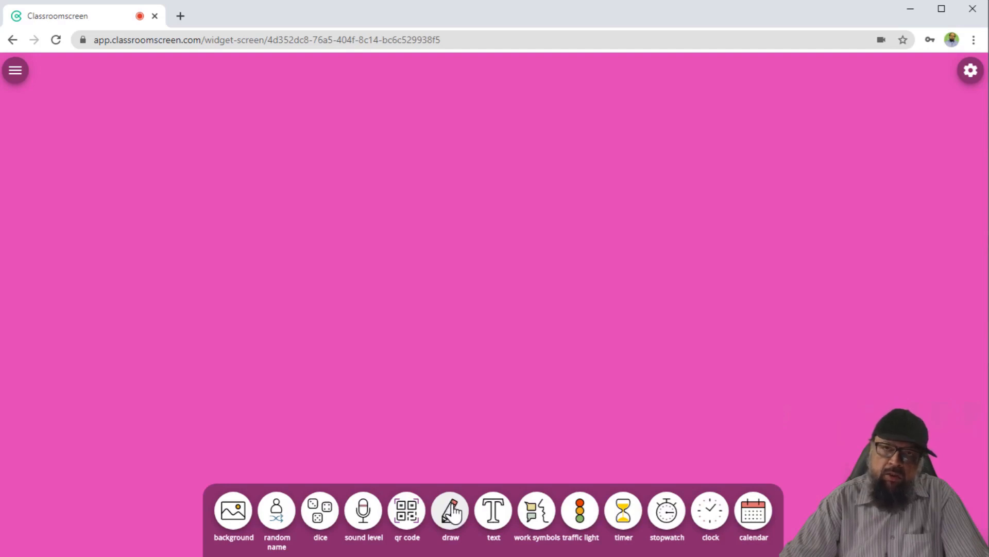
- Add a drawing whiteboard and position it on the left side of the pink board
{"action": "left_click", "coordinate": [450, 509]}
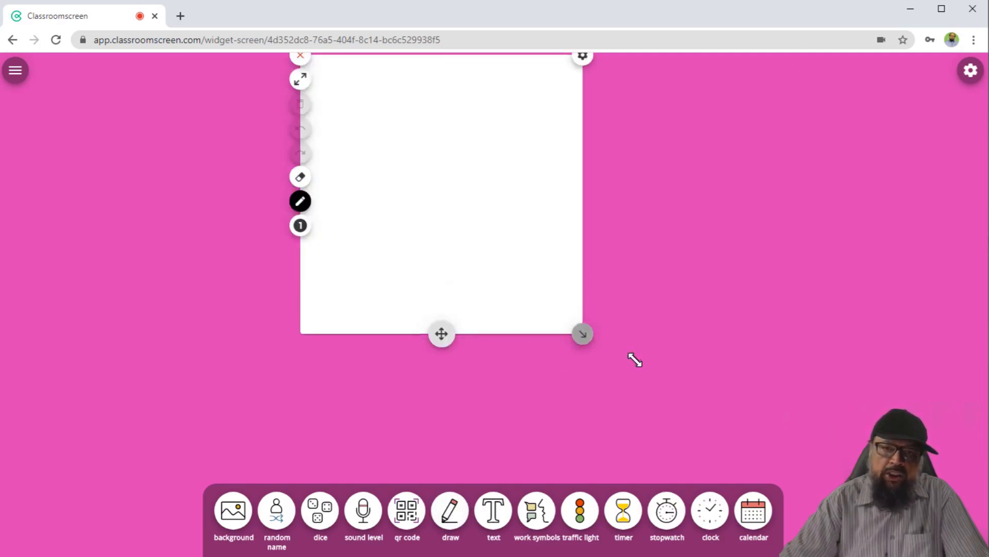
{"action": "left_click_drag", "start_coordinate": [582, 333], "coordinate": [784, 416]}
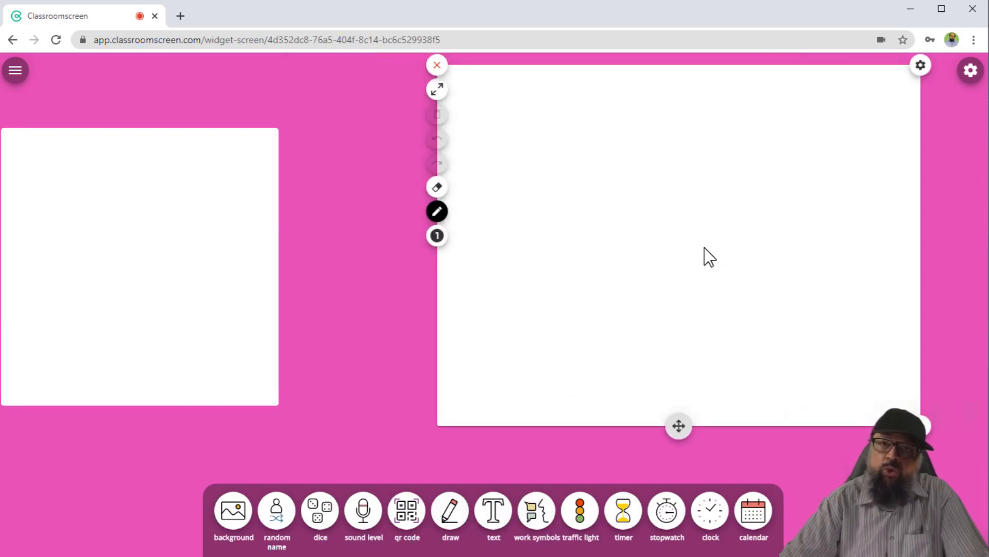
{"action": "left_click_drag", "start_coordinate": [139, 265], "coordinate": [218, 247]}
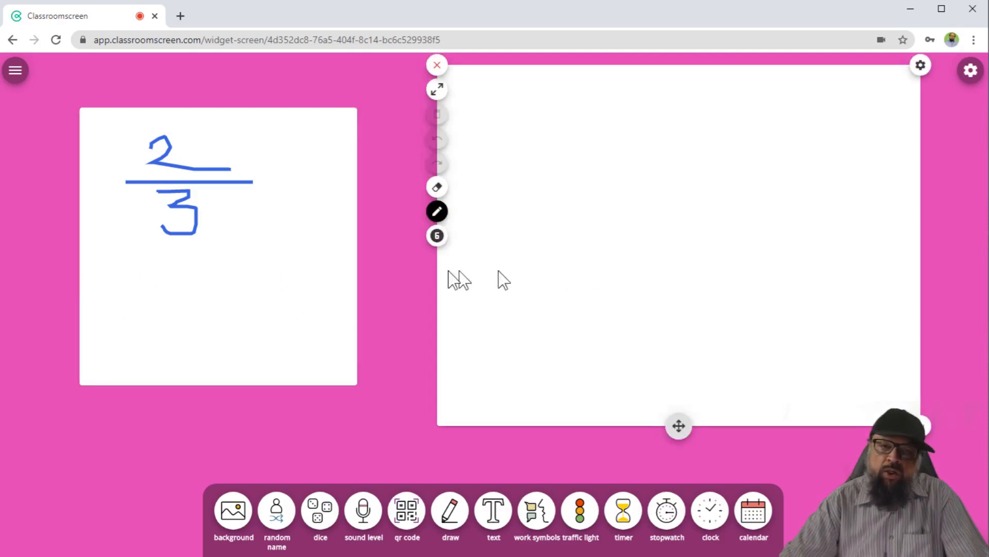
{"action": "mouse_move", "coordinate": [631, 268]}
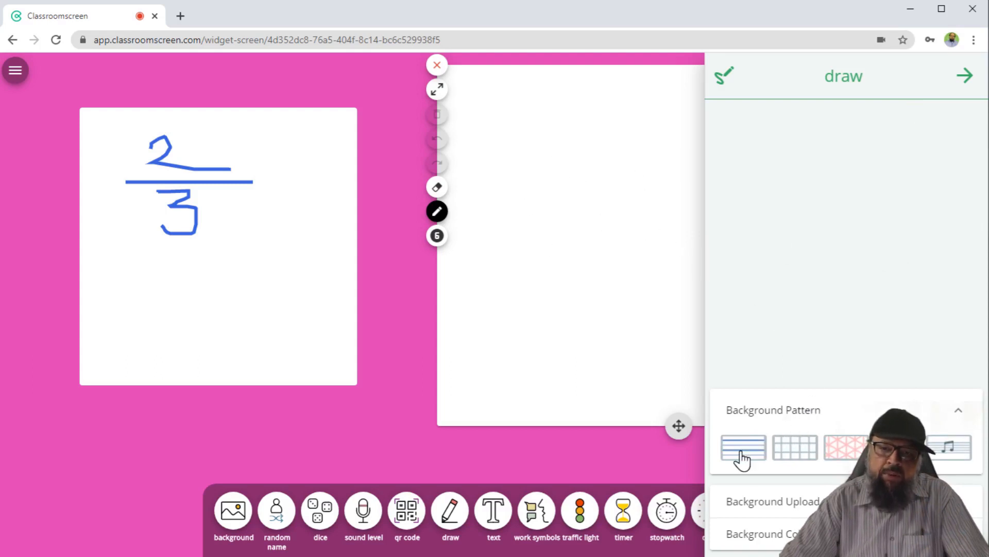
- Give the right whiteboard a lined pattern and the left fraction board a graph-paper pattern
{"action": "left_click", "coordinate": [743, 447]}
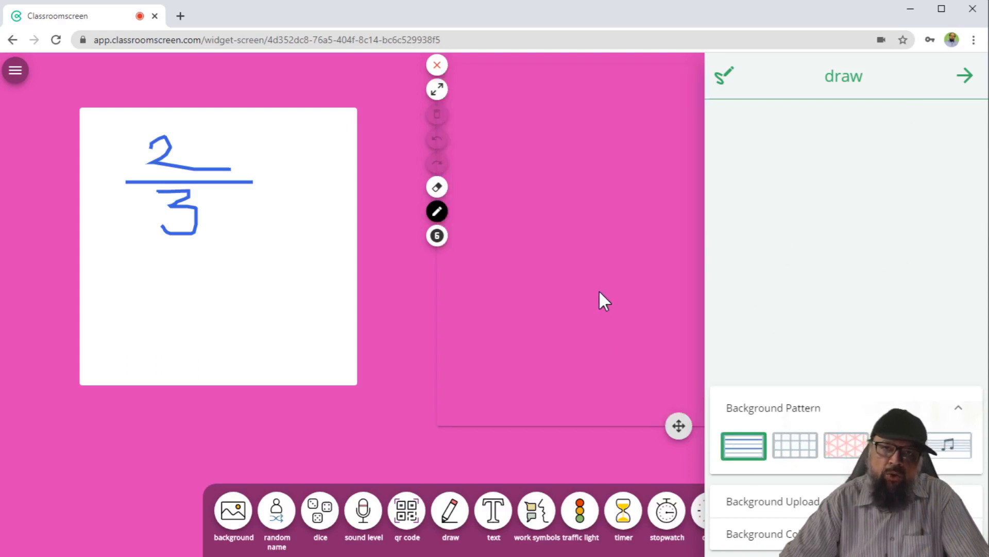
{"action": "left_click", "coordinate": [743, 446]}
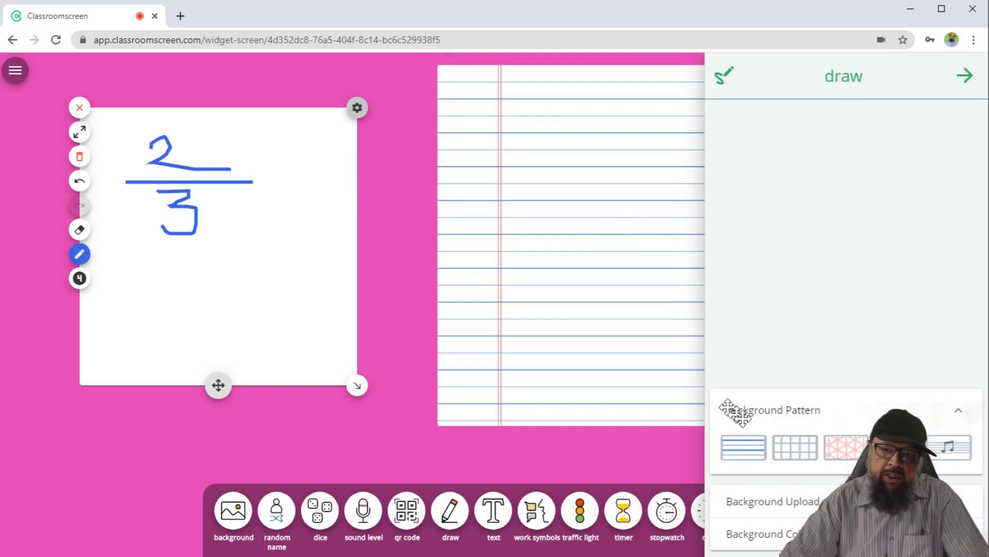
{"action": "left_click", "coordinate": [794, 446]}
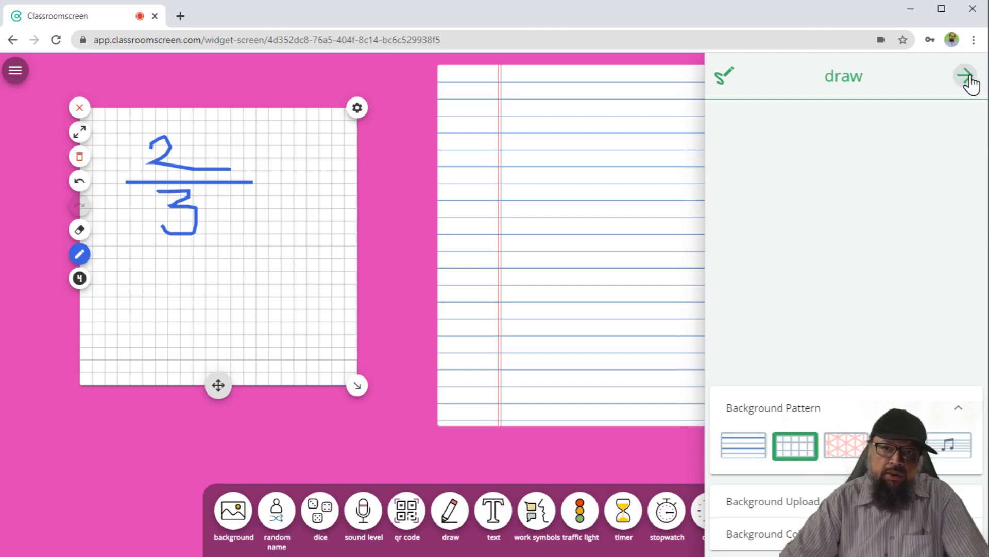
{"action": "left_click", "coordinate": [965, 76]}
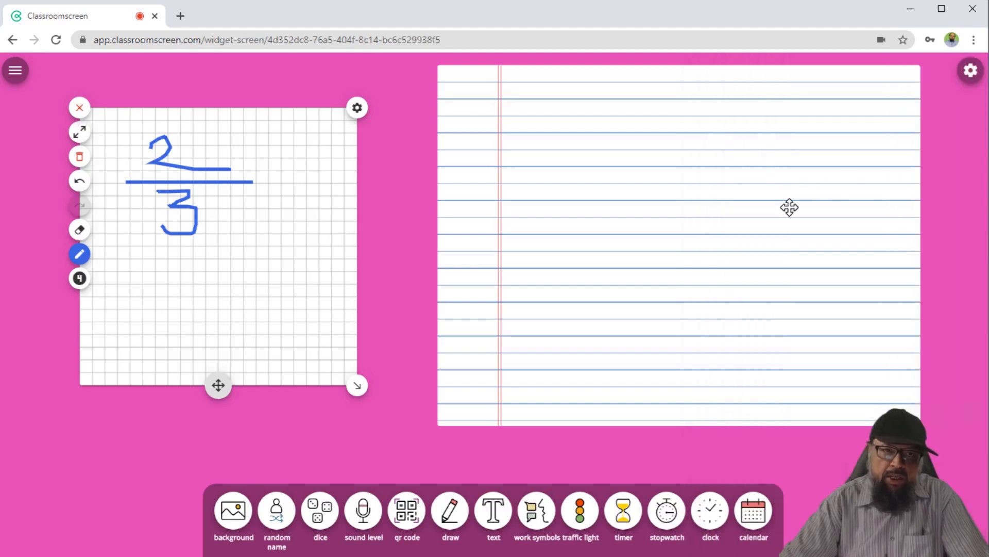
{"action": "mouse_move", "coordinate": [519, 192]}
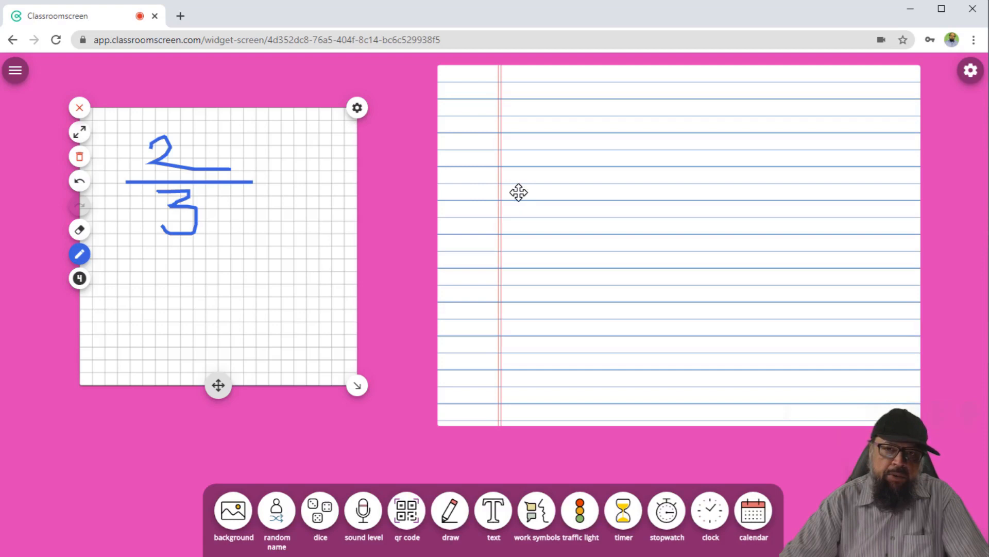
{"action": "mouse_move", "coordinate": [284, 344]}
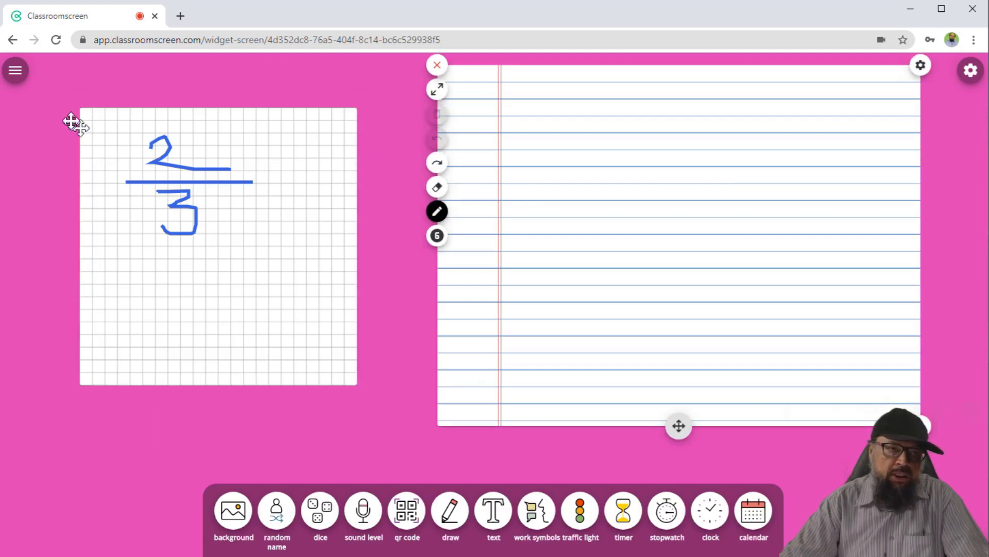
- Open a new screen, set its background to turquoise, and add a blank whiteboard
{"action": "left_click", "coordinate": [15, 70]}
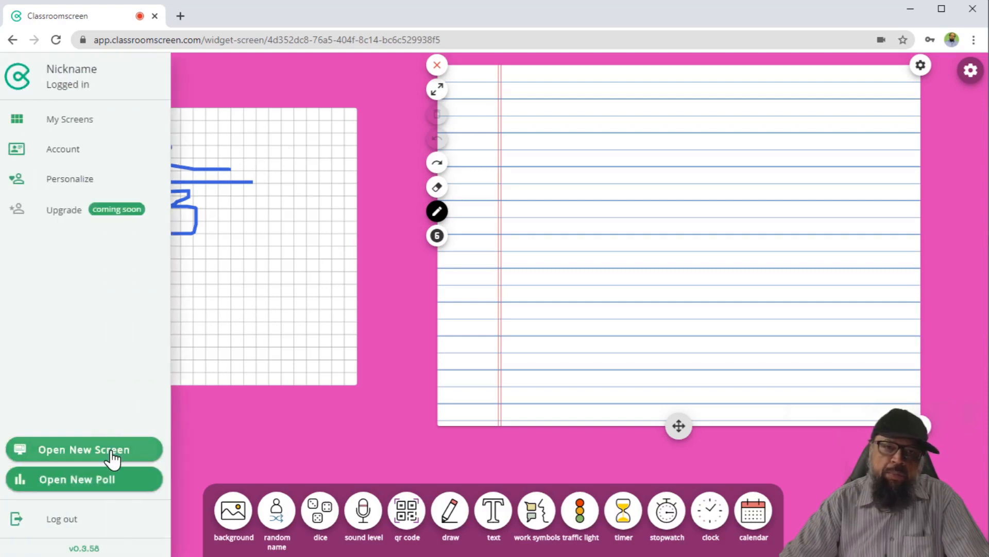
{"action": "left_click", "coordinate": [83, 449]}
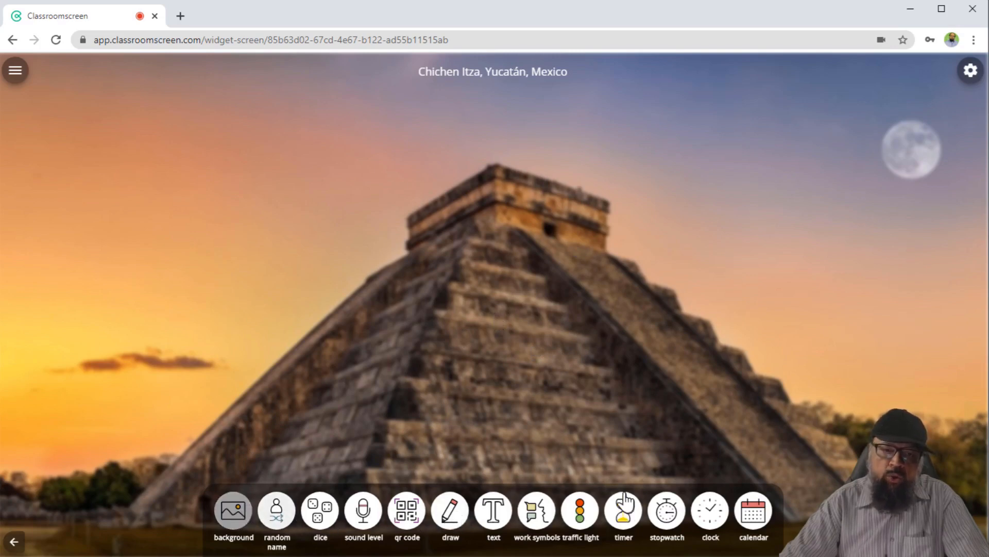
{"action": "left_click", "coordinate": [233, 510]}
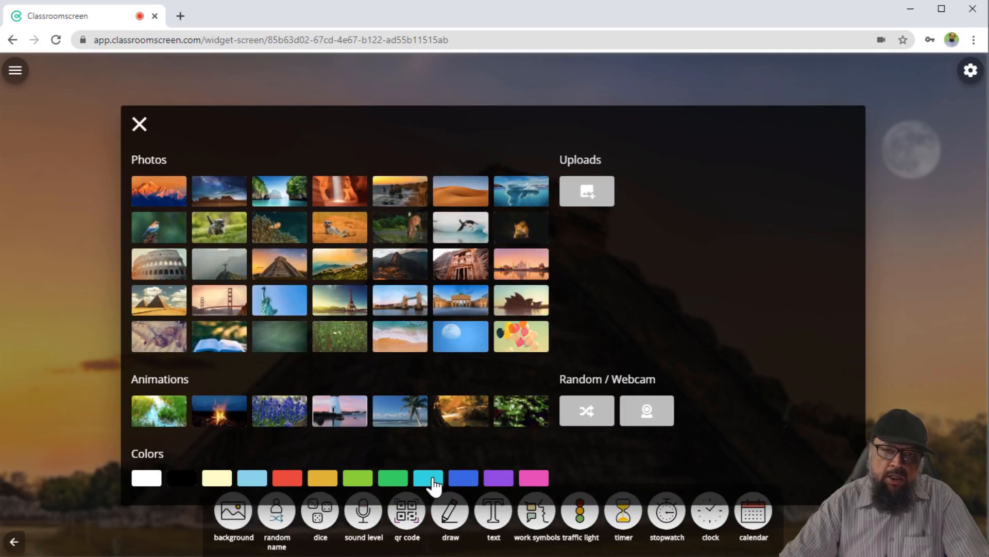
{"action": "left_click", "coordinate": [428, 477]}
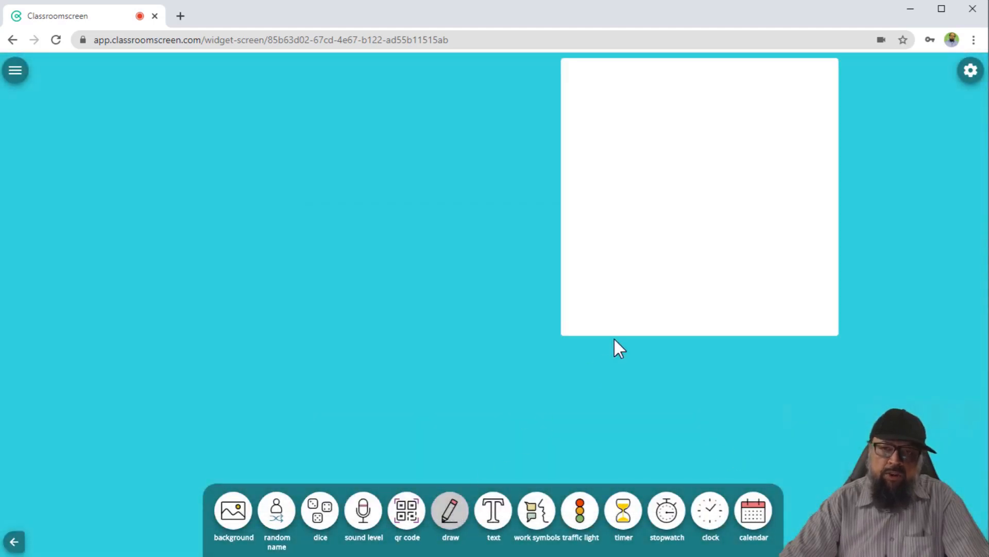
{"action": "left_click", "coordinate": [450, 508]}
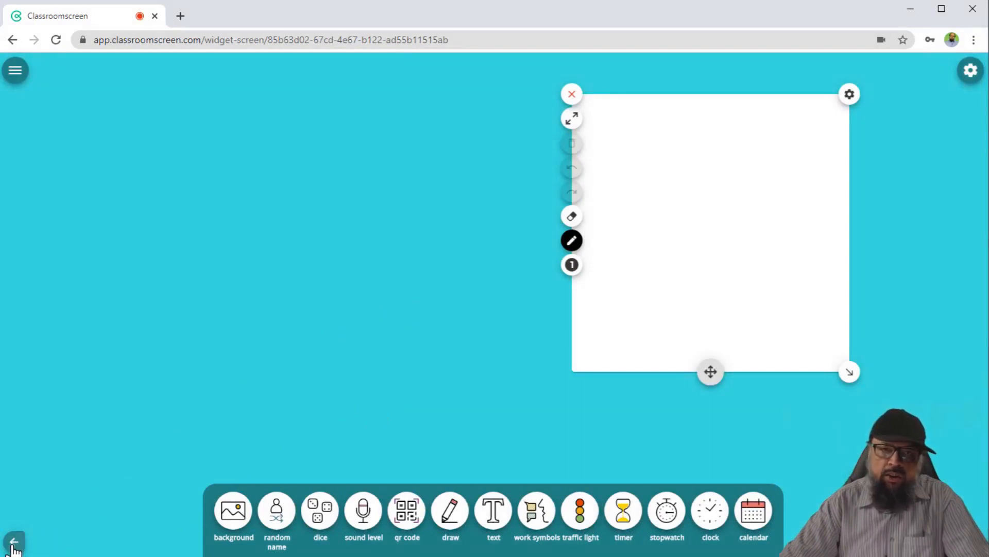
- Go back to the pink board screen with the blue 2/3 whiteboard
{"action": "left_click", "coordinate": [14, 543]}
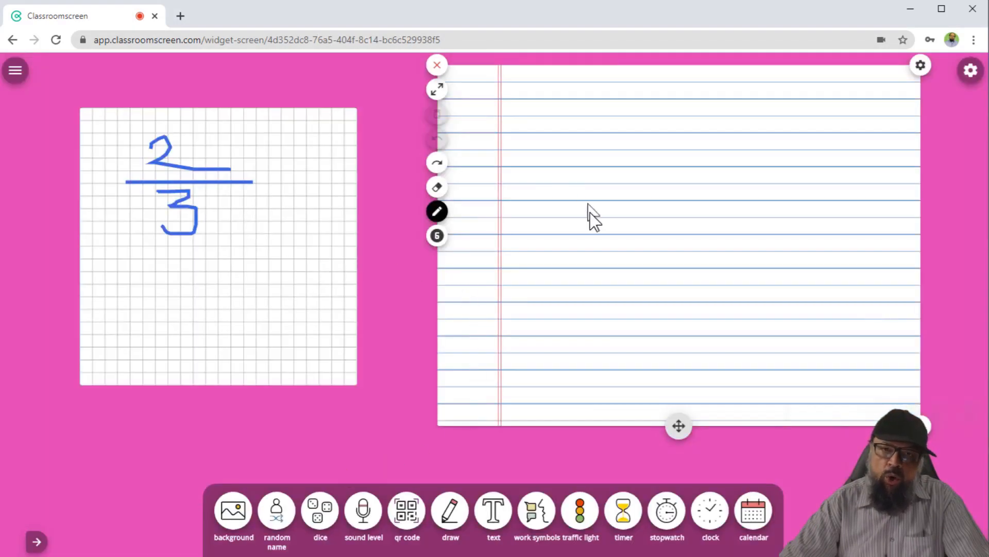
{"action": "mouse_move", "coordinate": [719, 194]}
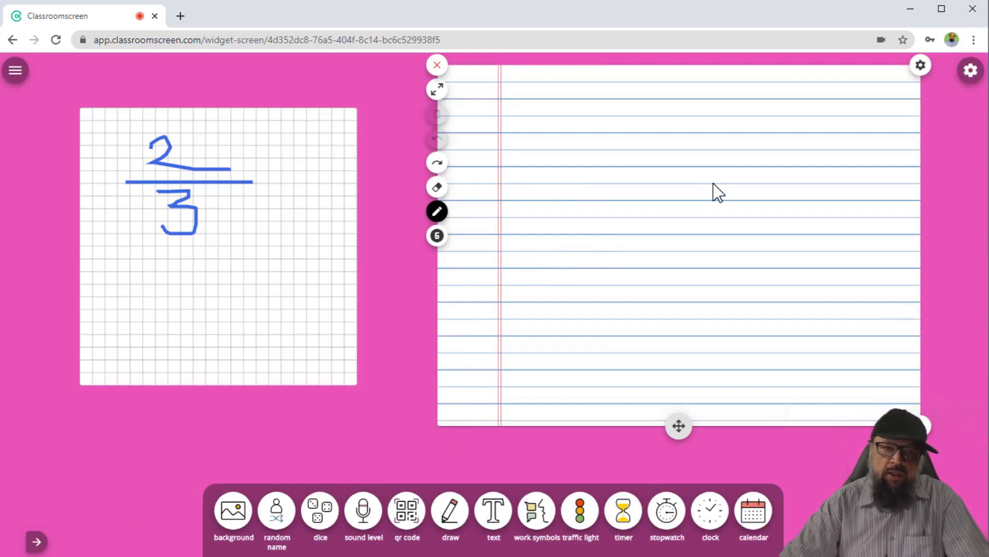
{"action": "mouse_move", "coordinate": [730, 165]}
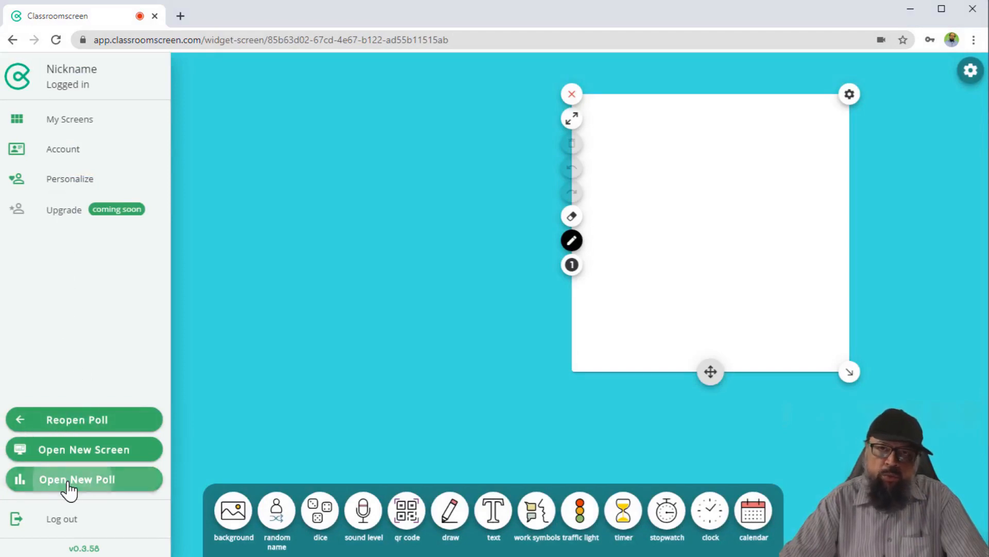
- Start a lesson feedback poll, cast three neutral votes, then return to the pink board
{"action": "left_click", "coordinate": [77, 479]}
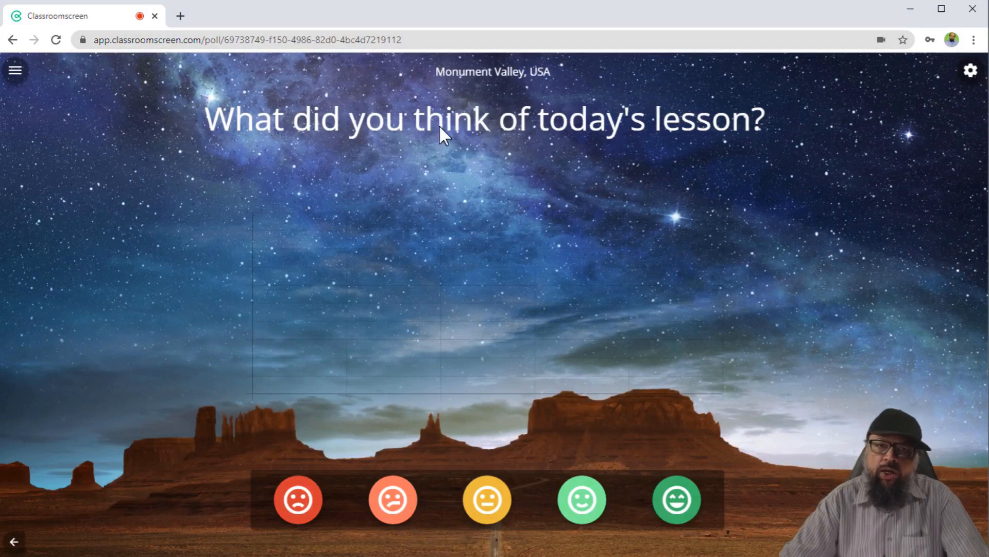
{"action": "mouse_move", "coordinate": [306, 142]}
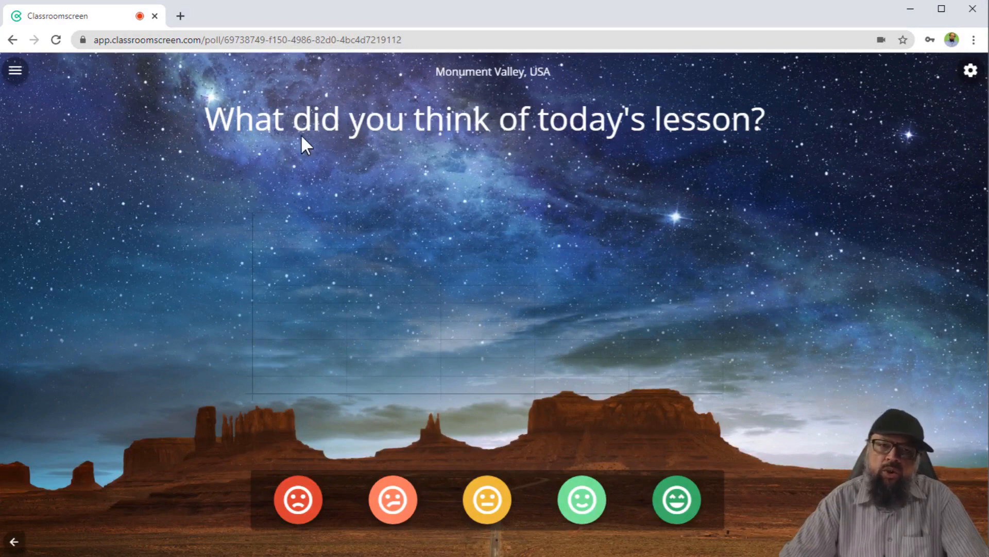
{"action": "mouse_move", "coordinate": [692, 146]}
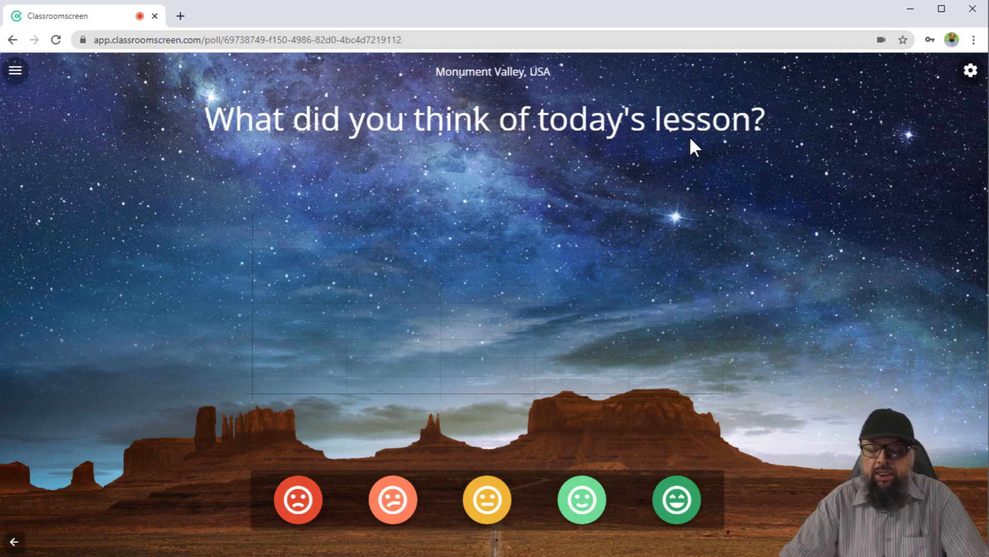
{"action": "mouse_move", "coordinate": [264, 508]}
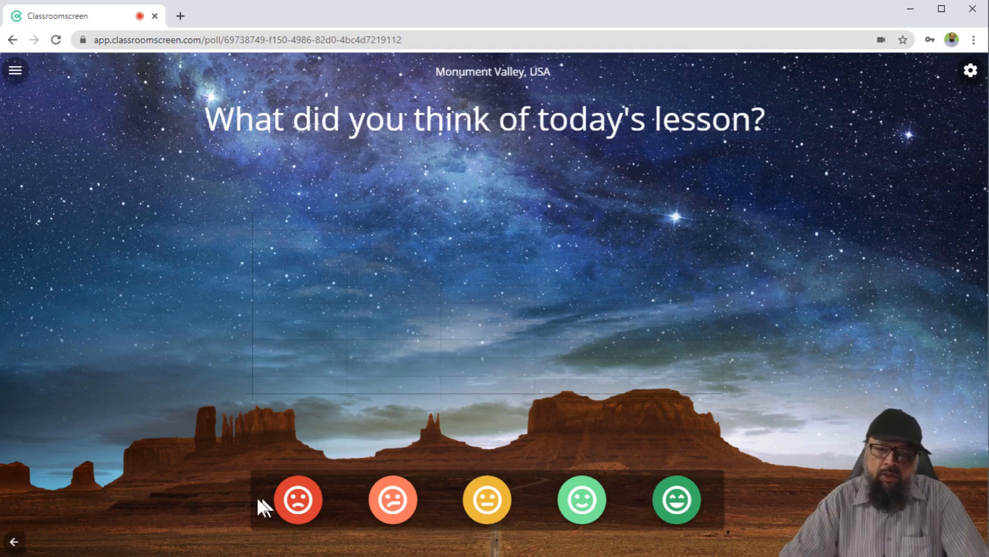
{"action": "mouse_move", "coordinate": [875, 394]}
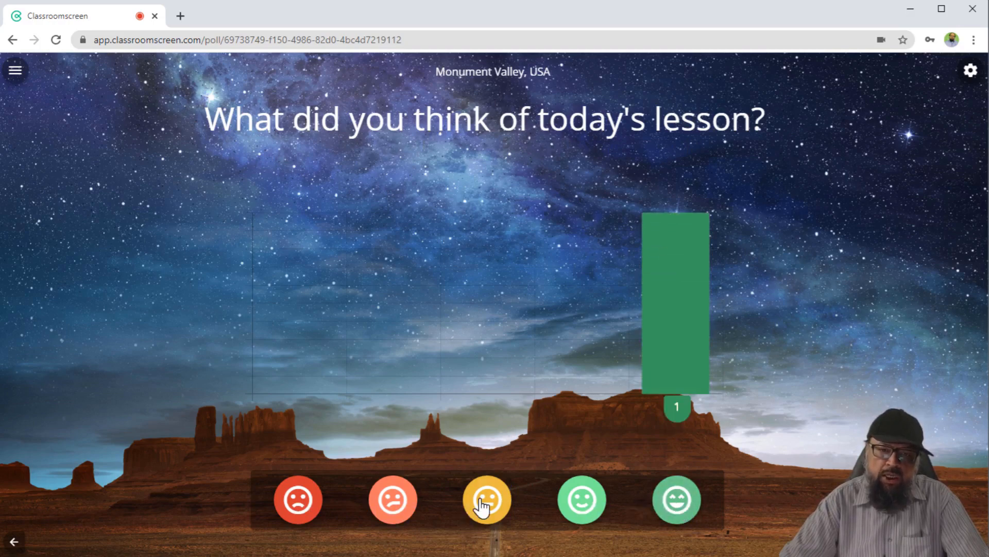
{"action": "left_click", "coordinate": [487, 499]}
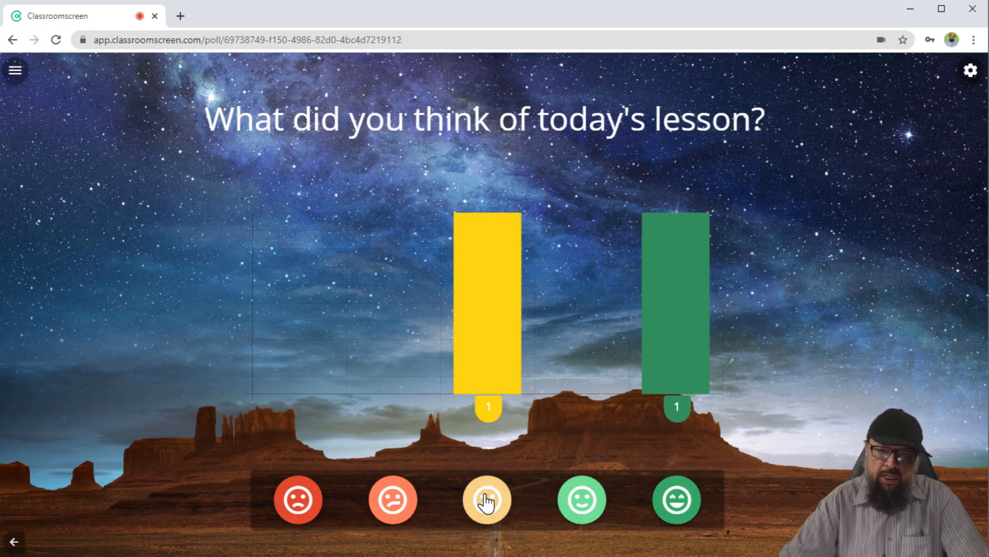
{"action": "left_click", "coordinate": [487, 500]}
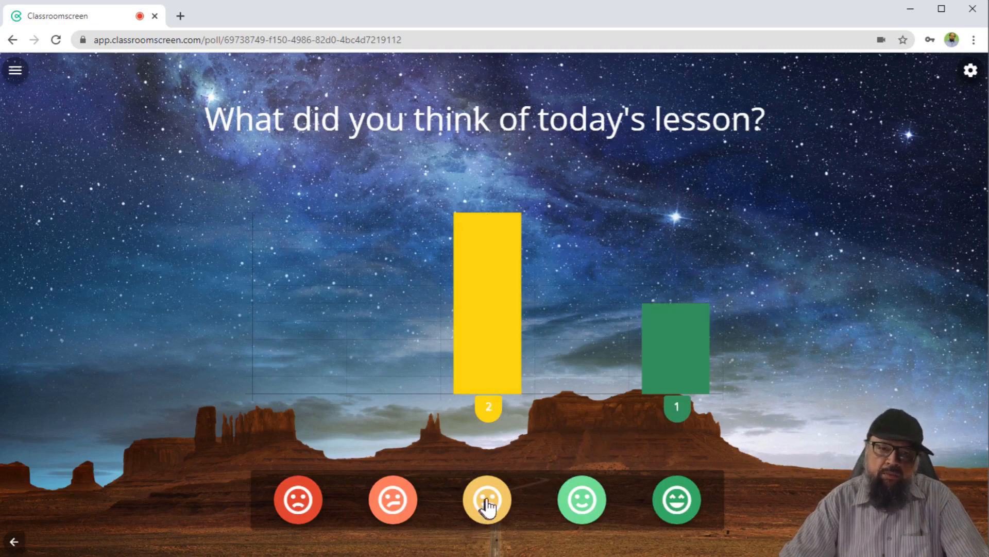
{"action": "left_click", "coordinate": [487, 498]}
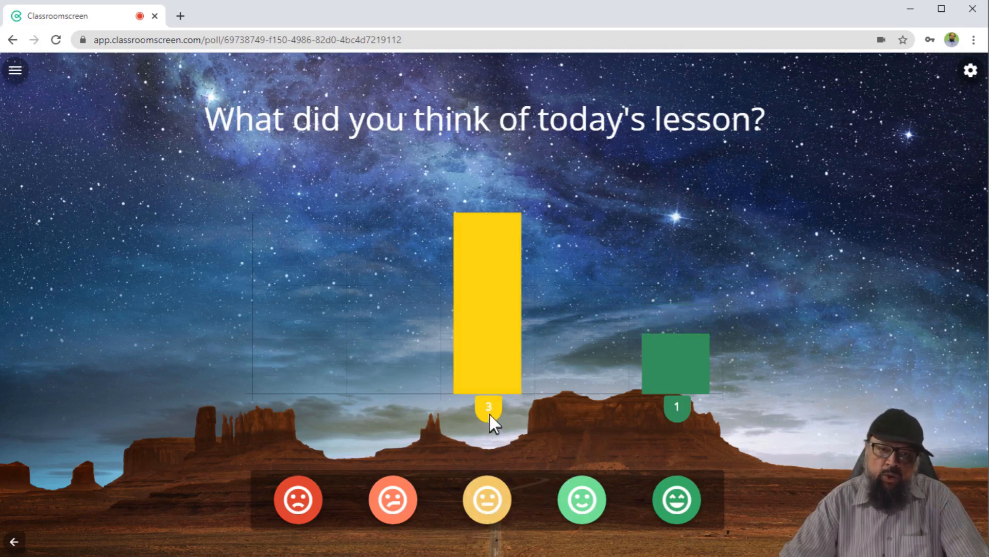
{"action": "mouse_move", "coordinate": [890, 214]}
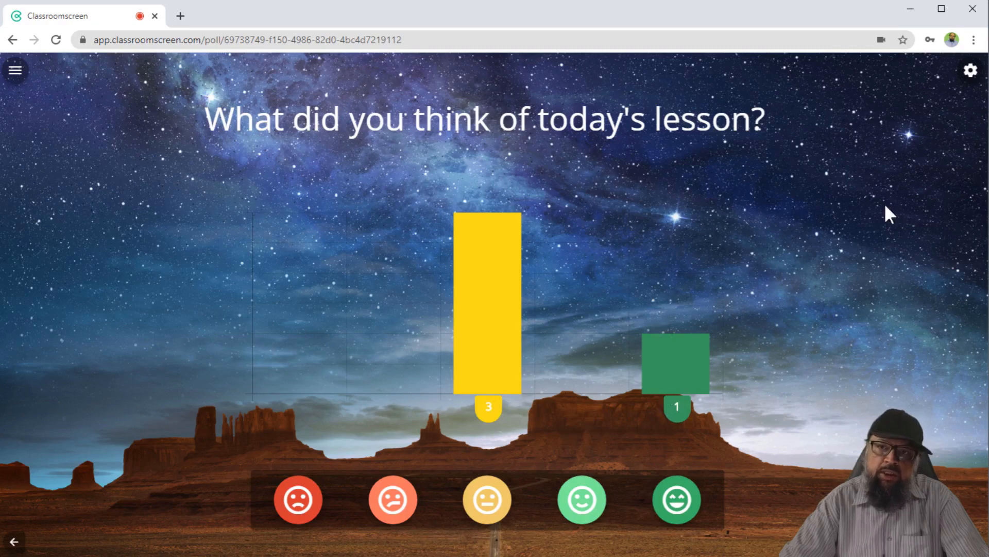
{"action": "left_click", "coordinate": [971, 70]}
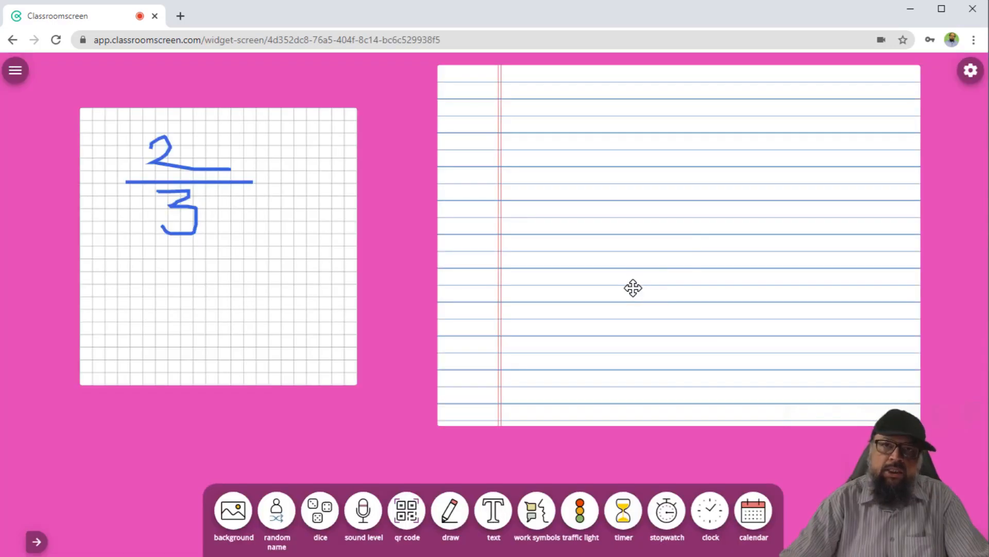
{"action": "mouse_move", "coordinate": [643, 299]}
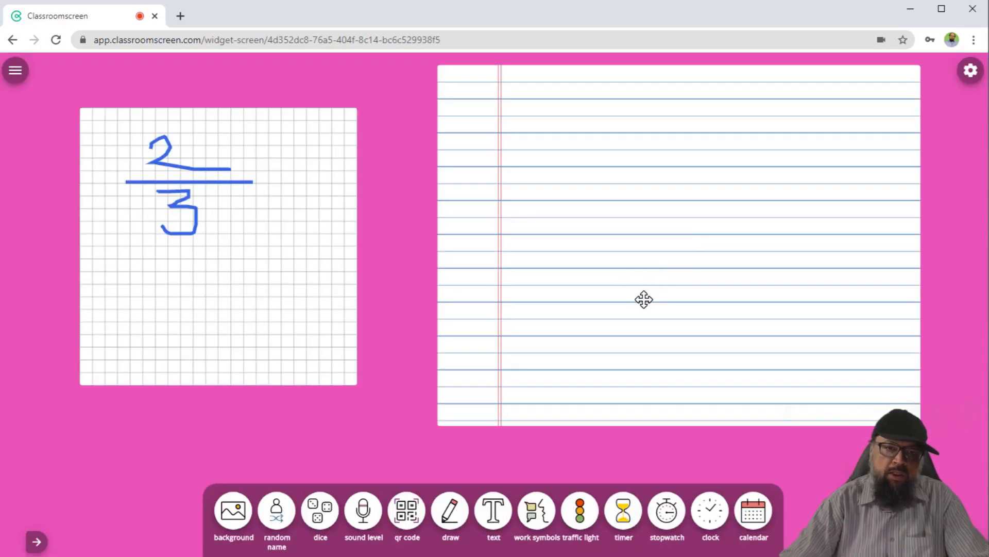